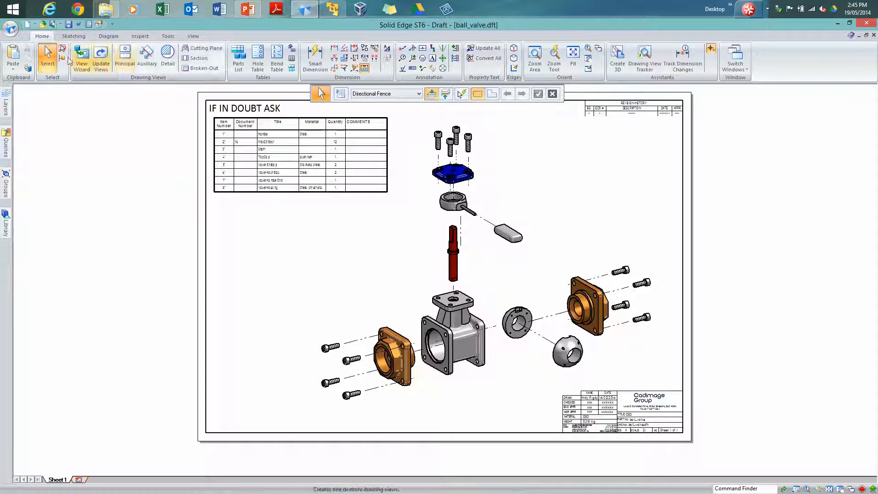
pyautogui.moveTo(53, 25)
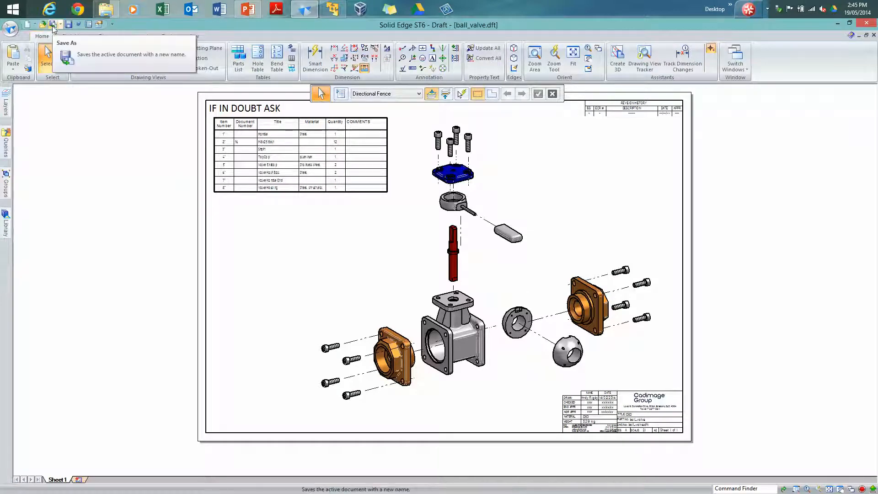
# Check the Ball Valve folder listing, then close ball_valve.dft without saving changes
pyautogui.click(52, 24)
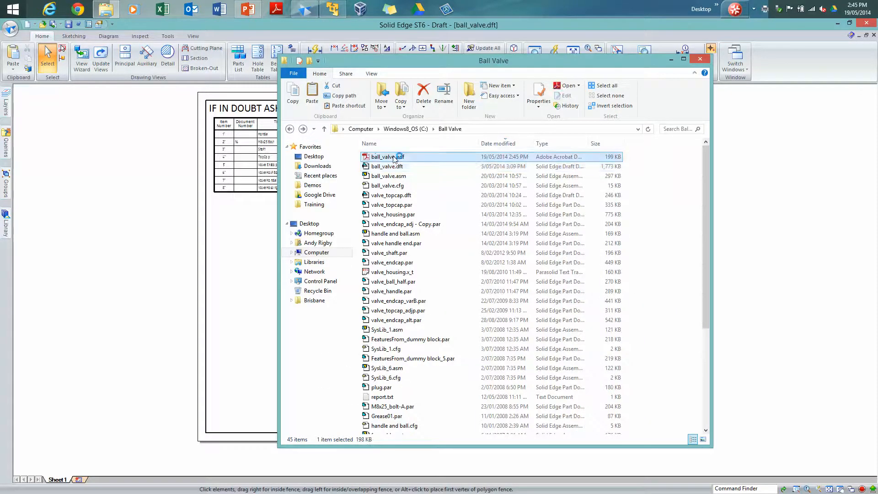
pyautogui.doubleClick(385, 156)
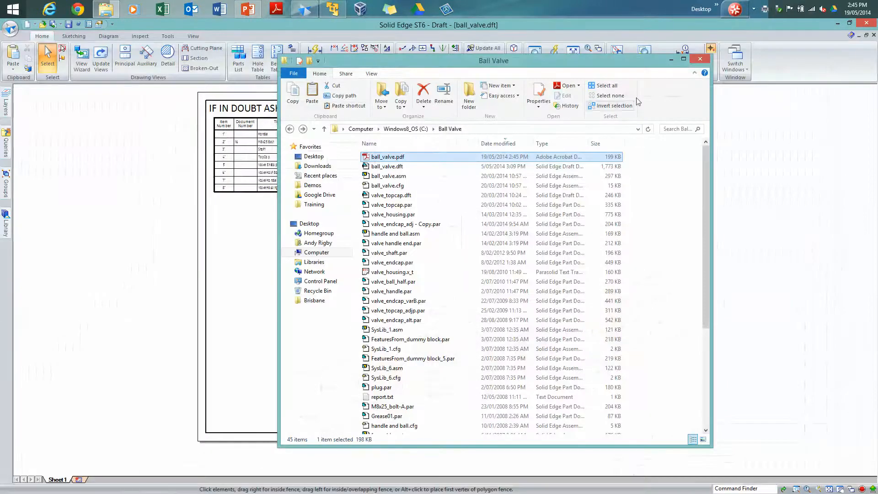
pyautogui.click(700, 58)
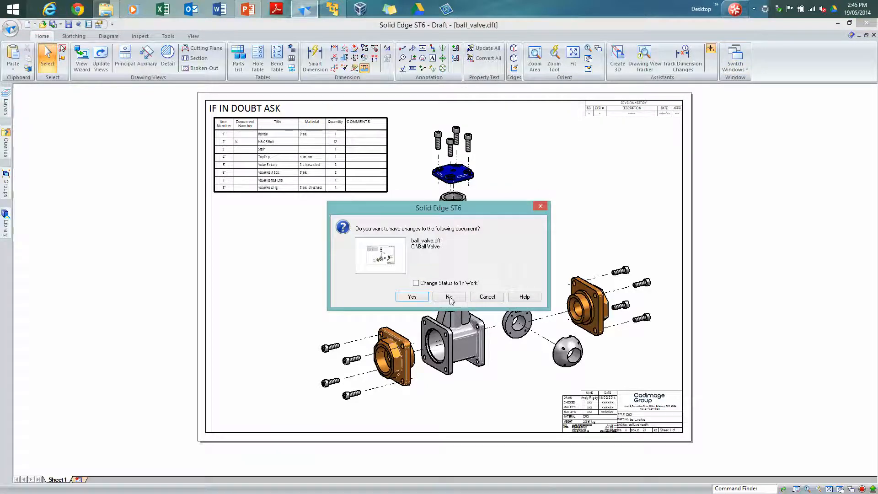
pyautogui.click(448, 296)
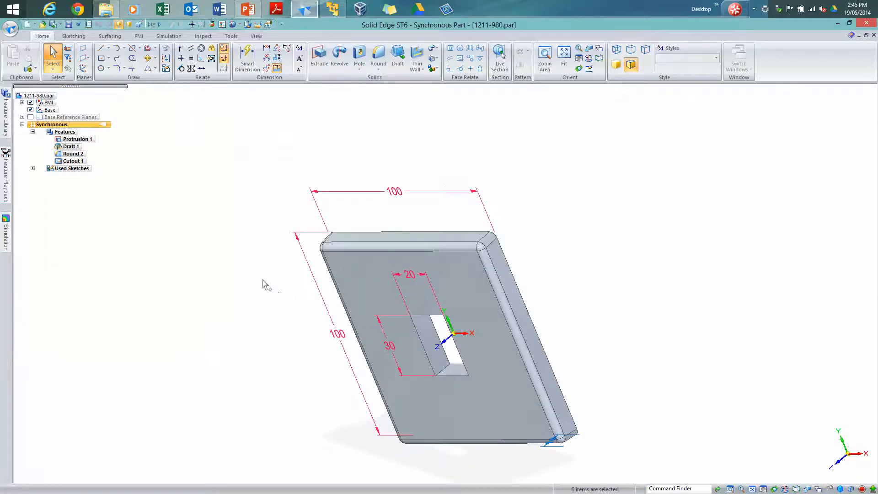
pyautogui.moveTo(106, 79)
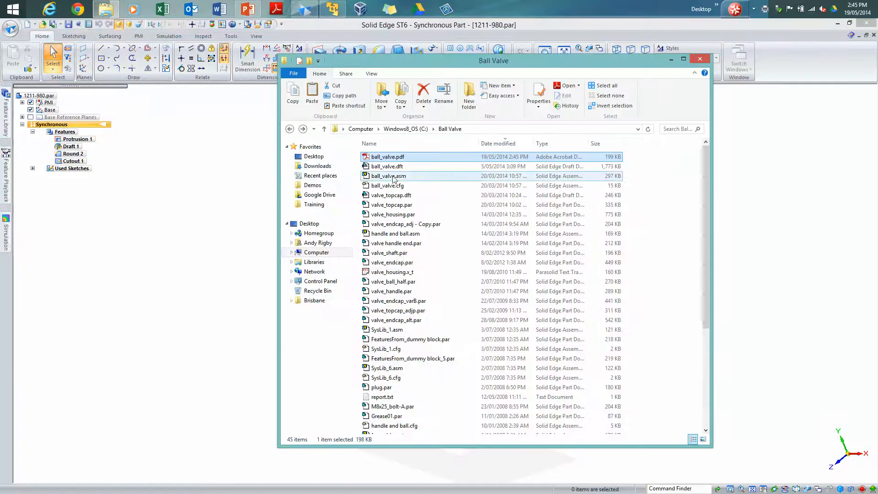
# Export ball_valve.asm as a 3D Adobe Acrobat PDF, overwriting the existing ball_valve.pdf
pyautogui.doubleClick(388, 175)
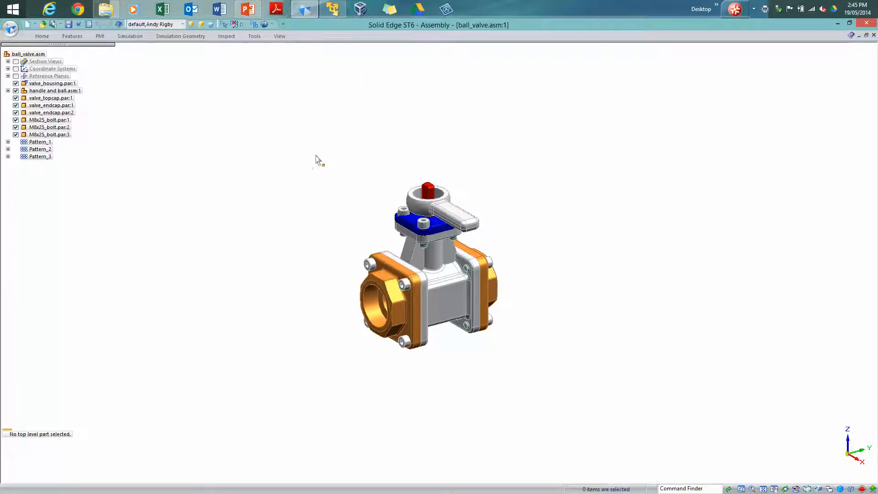
pyautogui.moveTo(278, 156)
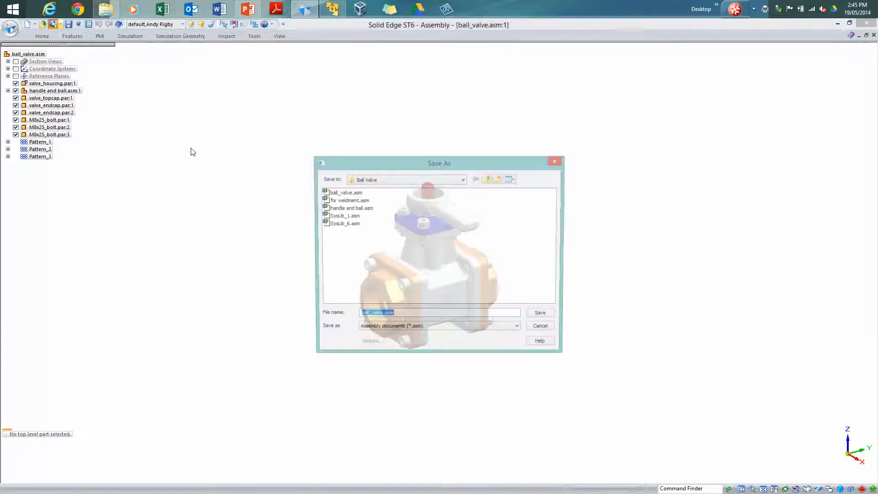
pyautogui.click(515, 328)
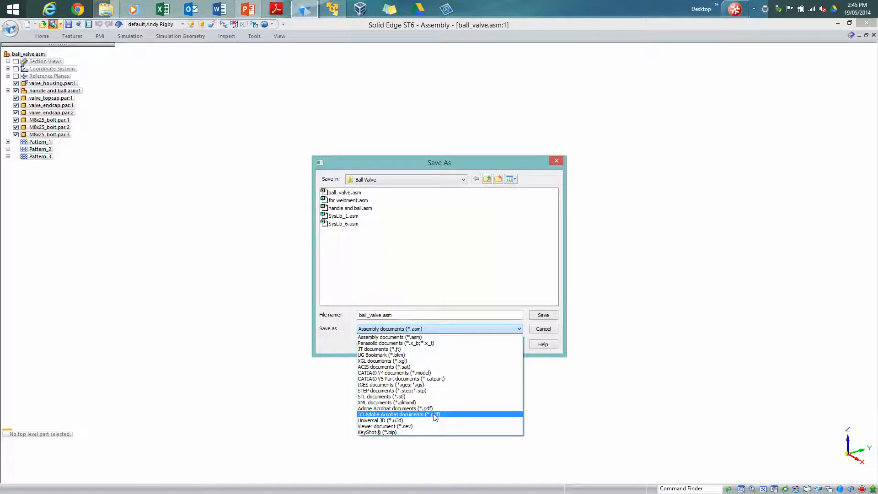
pyautogui.click(396, 414)
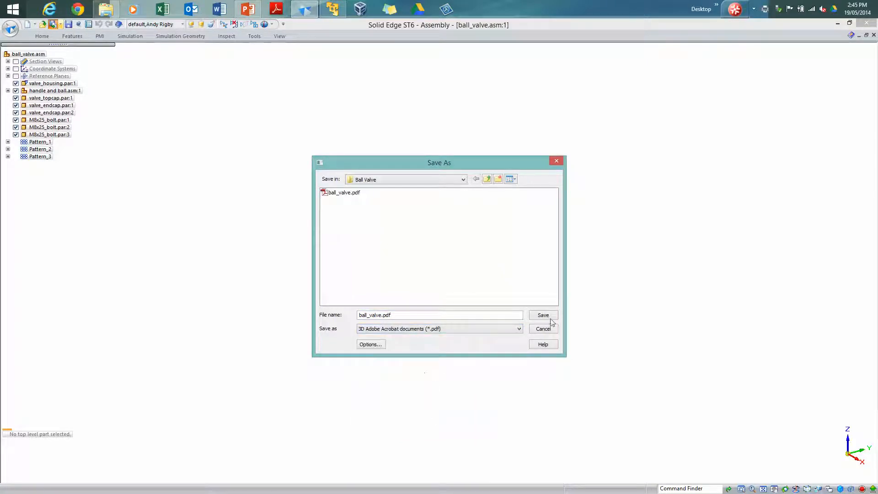
pyautogui.click(541, 314)
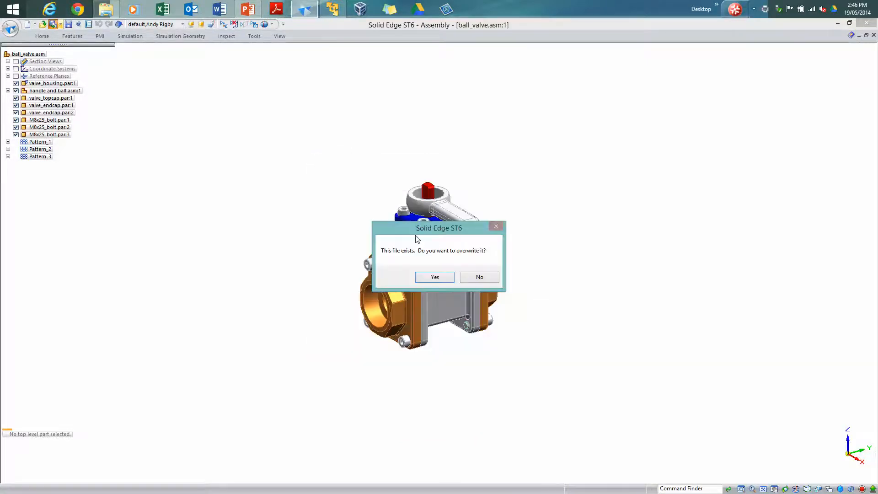
pyautogui.click(434, 276)
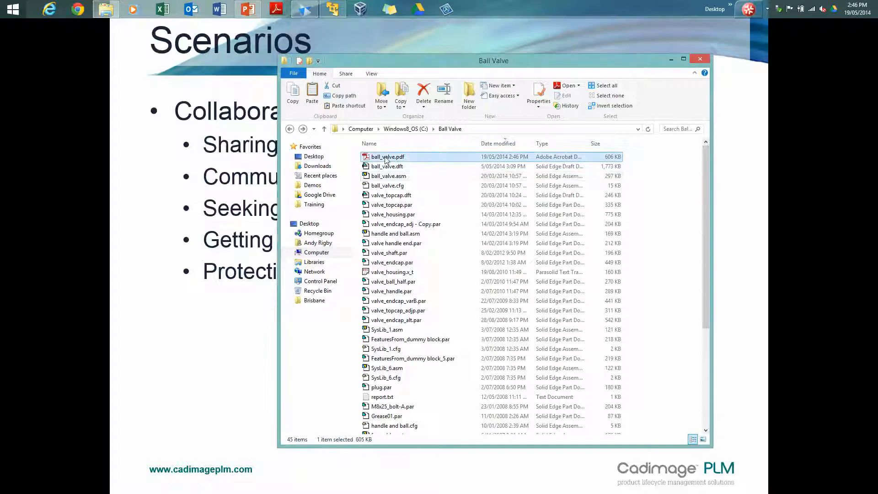
pyautogui.moveTo(614, 163)
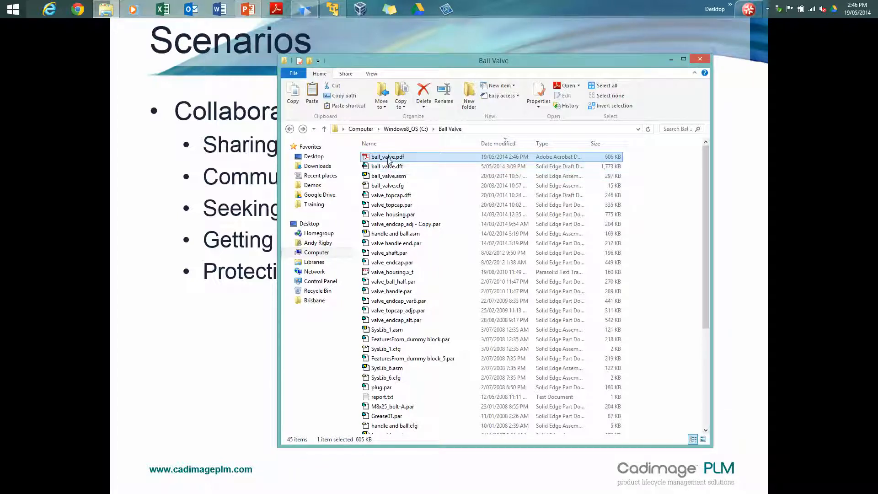
pyautogui.moveTo(388, 157)
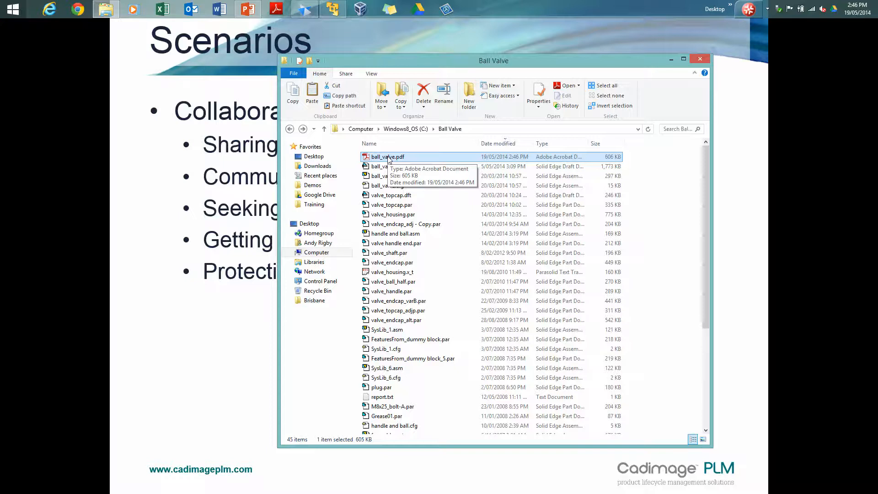
# View ball_valve.pdf in Adobe Reader, showing the Model Tree and the Back and Right views
pyautogui.doubleClick(388, 157)
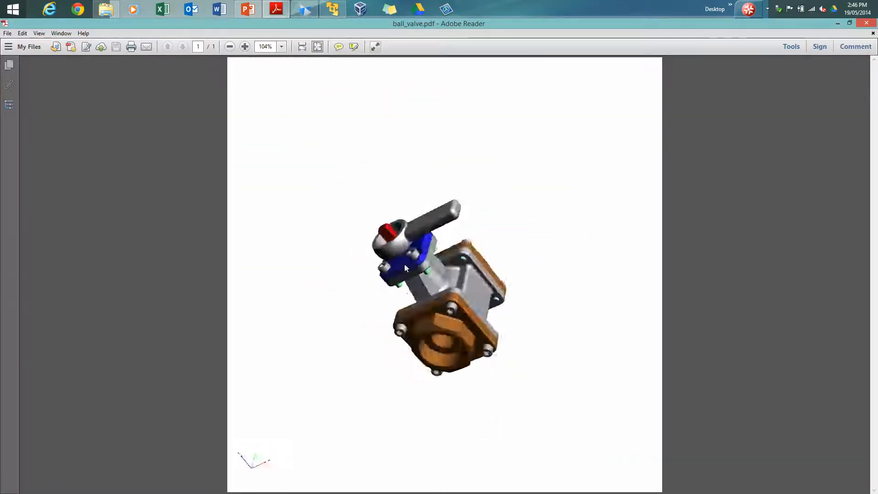
pyautogui.moveTo(406, 268); pyautogui.dragTo(431, 280)
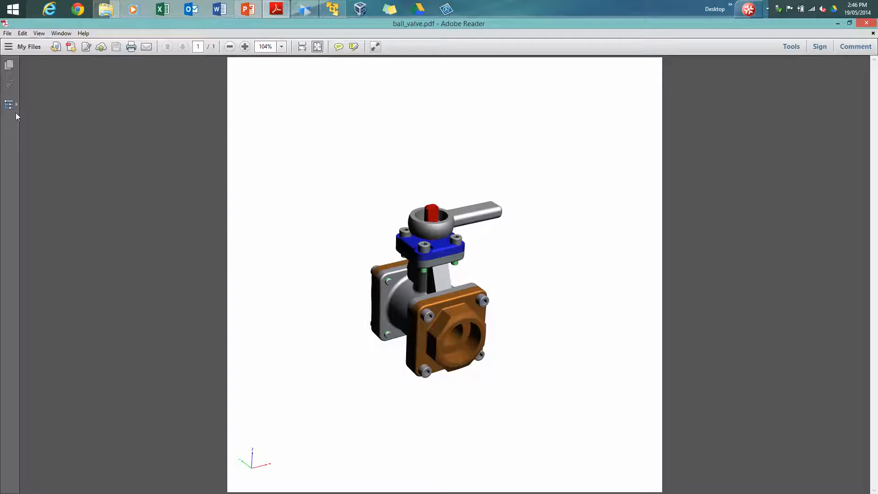
pyautogui.click(10, 104)
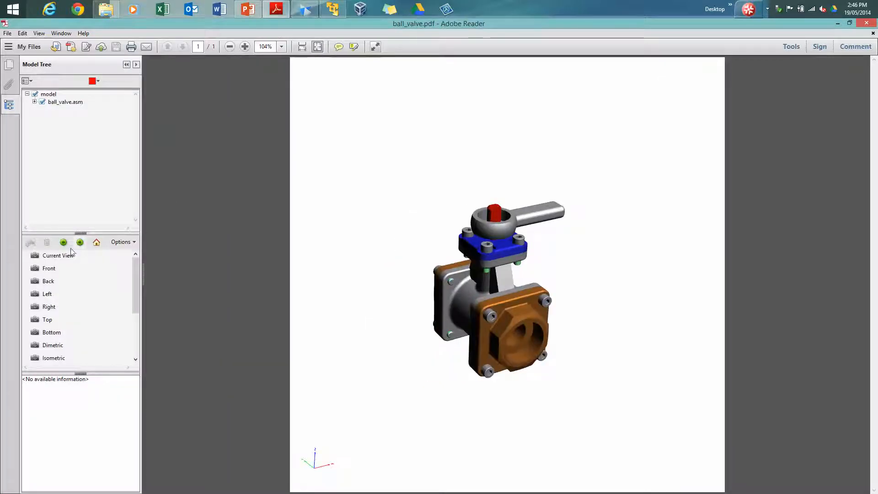
pyautogui.click(49, 280)
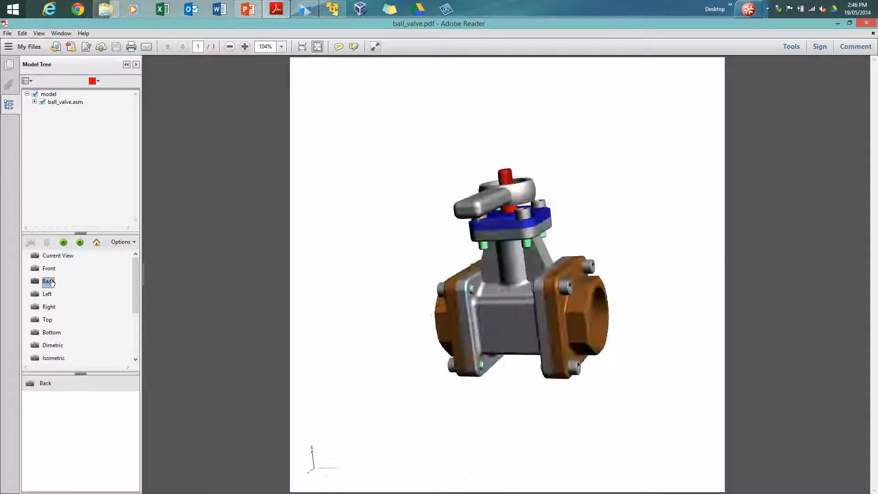
pyautogui.click(49, 306)
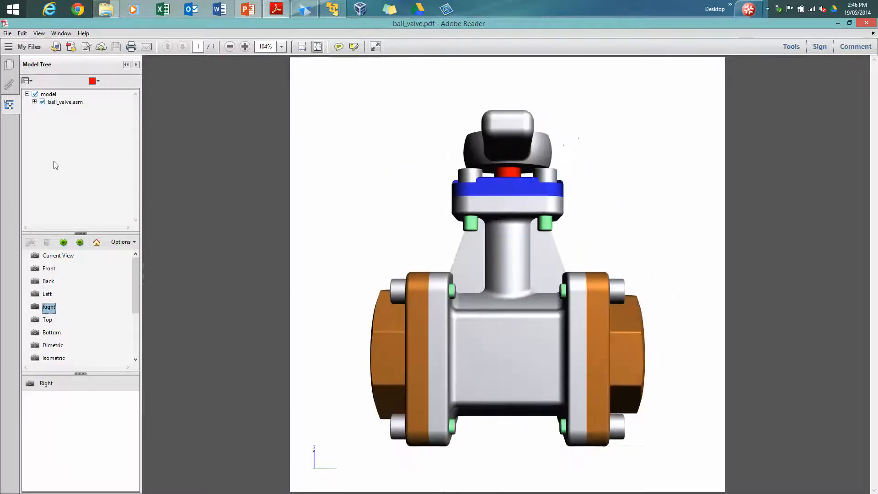
# Hide the valve housing, check the handle end part's options and show the Front view
pyautogui.click(35, 101)
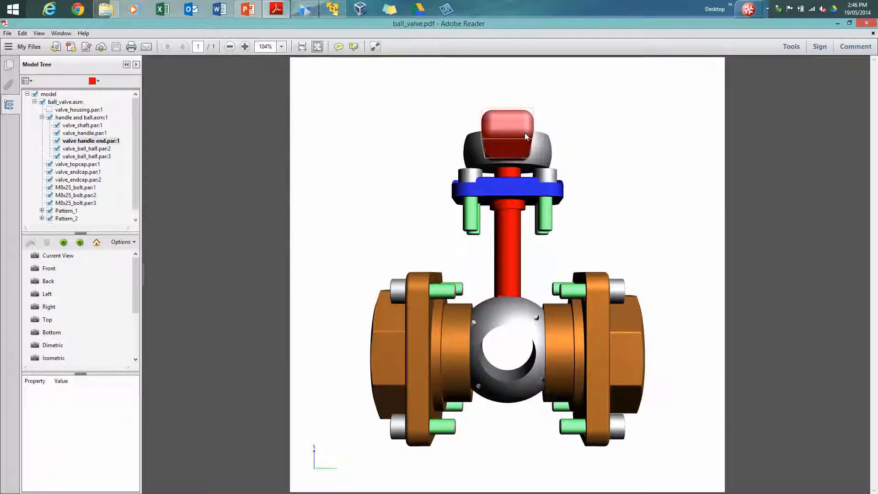
pyautogui.rightClick(506, 135)
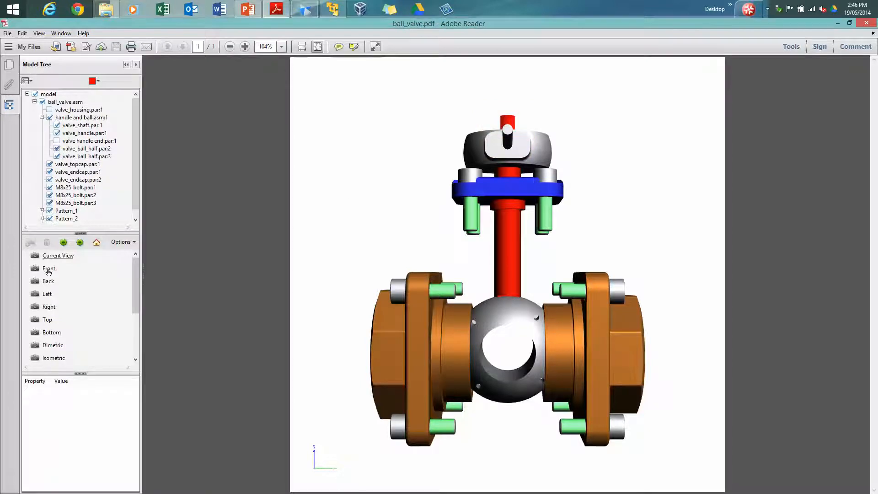
pyautogui.click(54, 345)
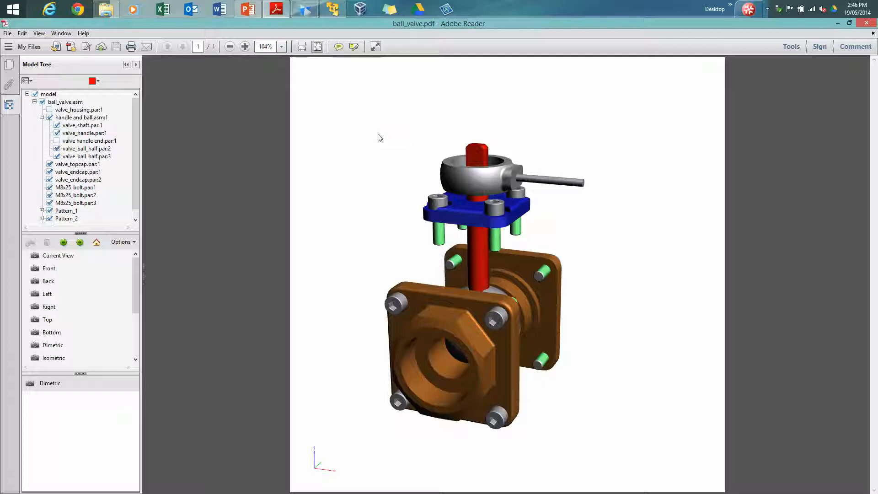
pyautogui.moveTo(797, 24)
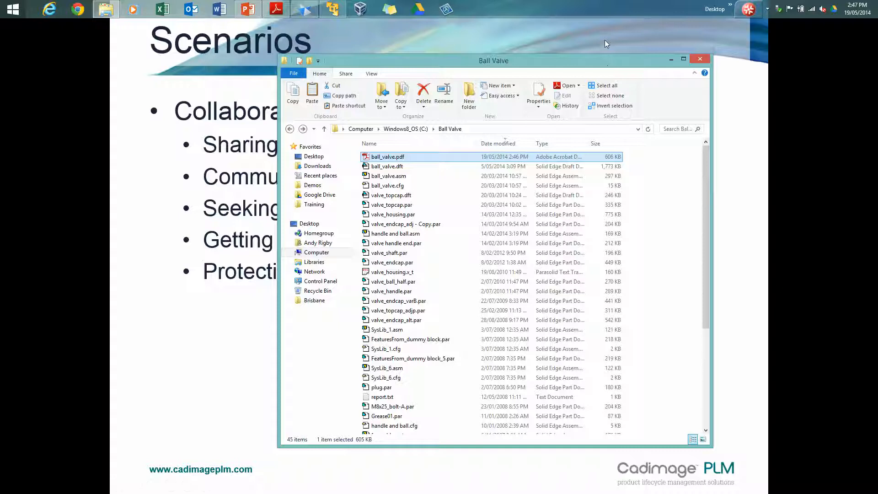
# Open ball_valve.dft from Explorer in View and Markup and browse its Markup and Measurement ribbons
pyautogui.click(386, 167)
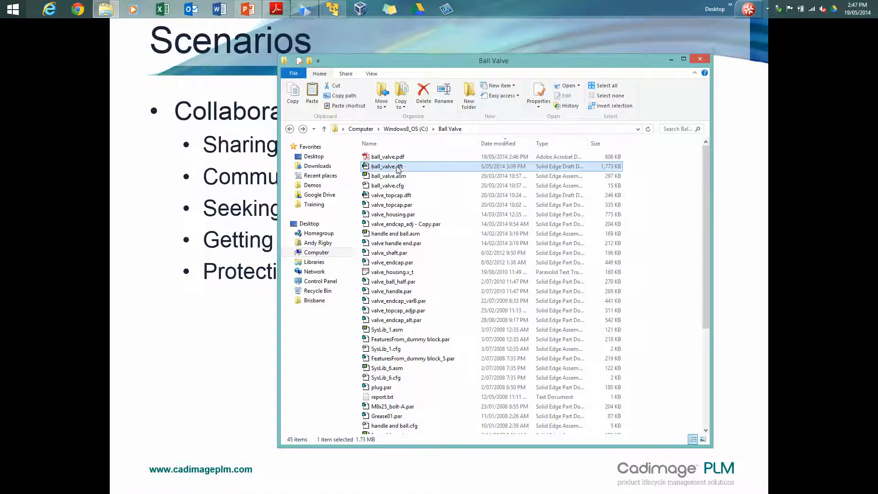
pyautogui.rightClick(386, 166)
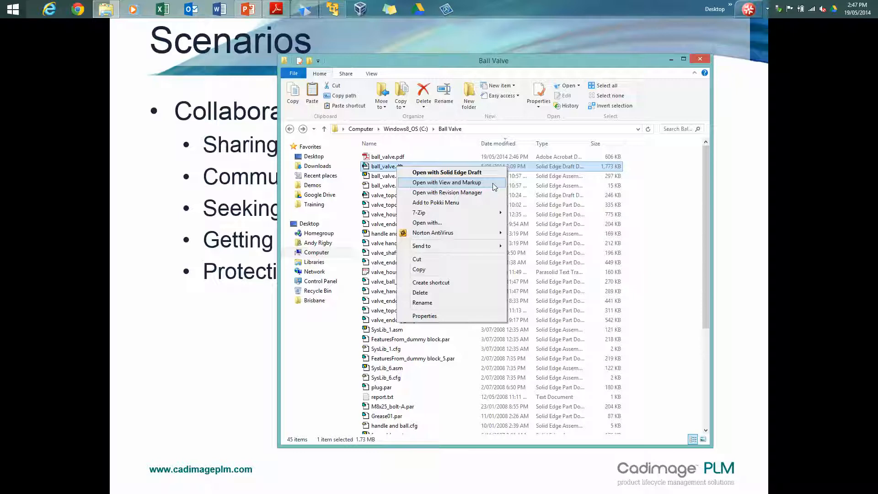
pyautogui.click(447, 182)
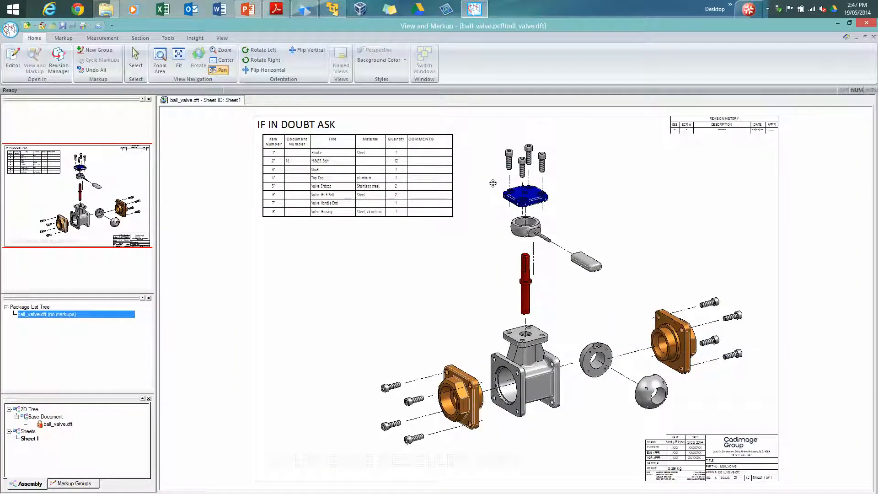
pyautogui.click(63, 38)
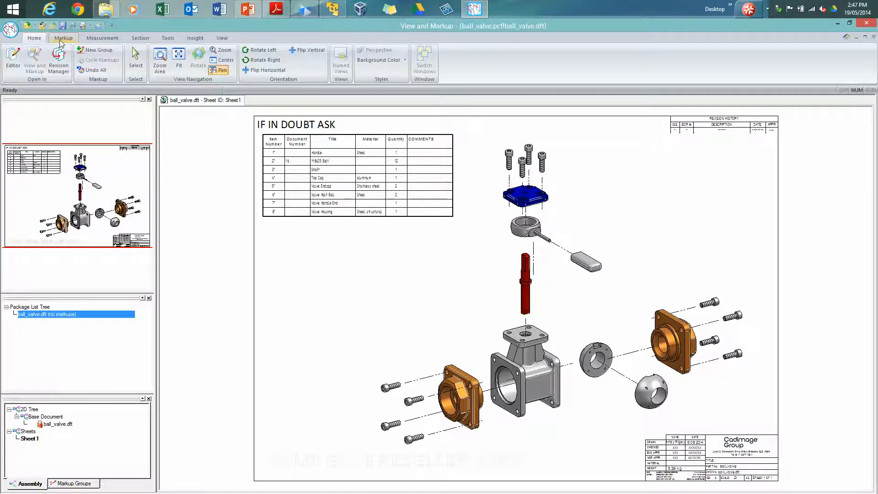
pyautogui.click(102, 38)
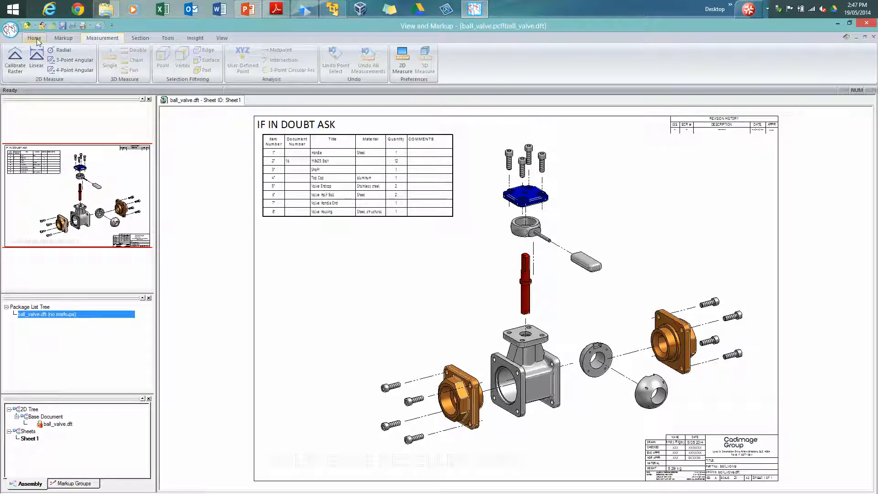
pyautogui.click(33, 38)
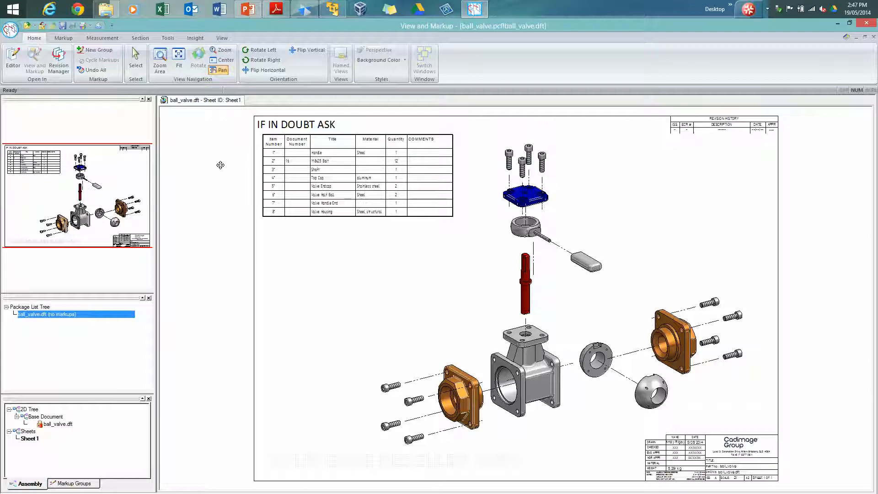
pyautogui.moveTo(502, 35)
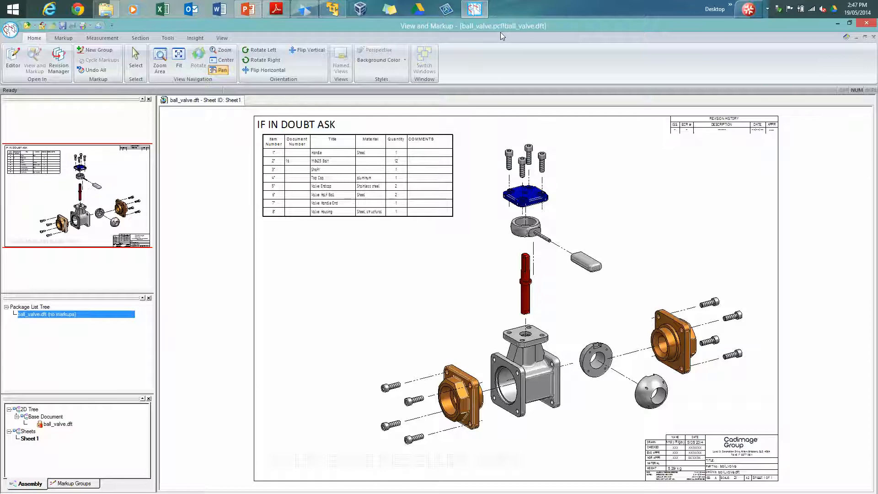
pyautogui.moveTo(475, 59)
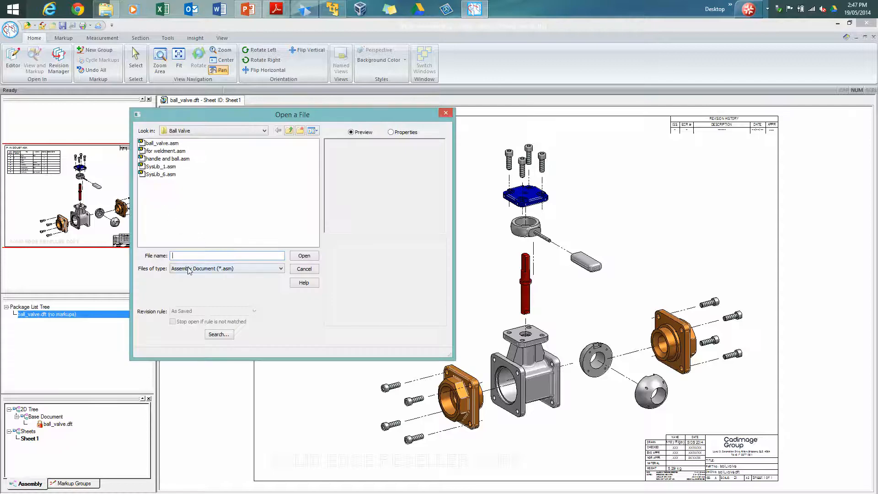
# Open ball_valve.asm as a second document in View and Markup
pyautogui.click(162, 143)
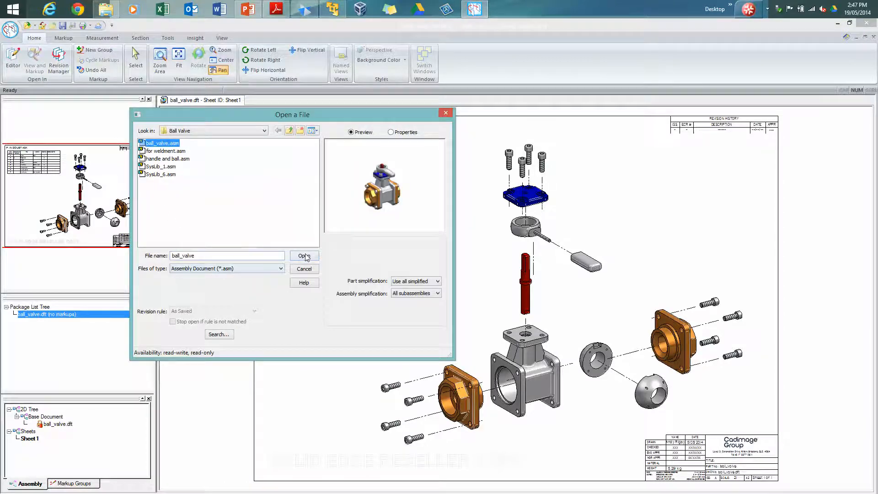
pyautogui.click(304, 256)
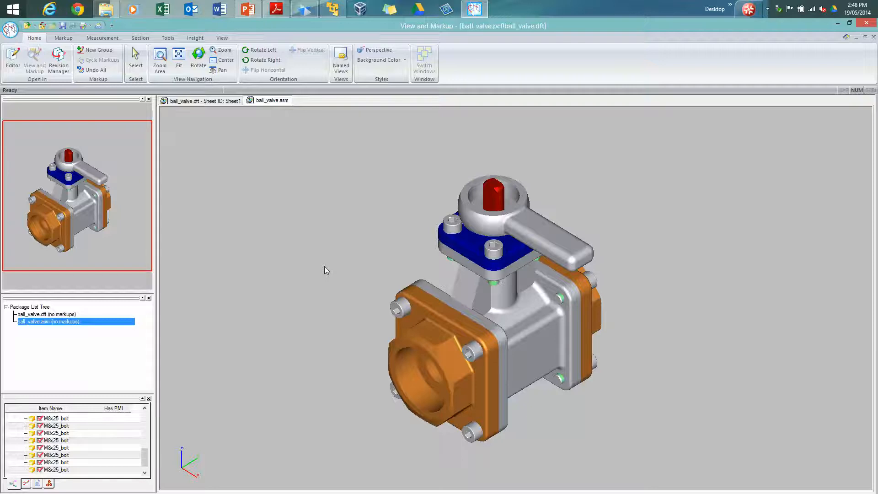
pyautogui.moveTo(266, 280)
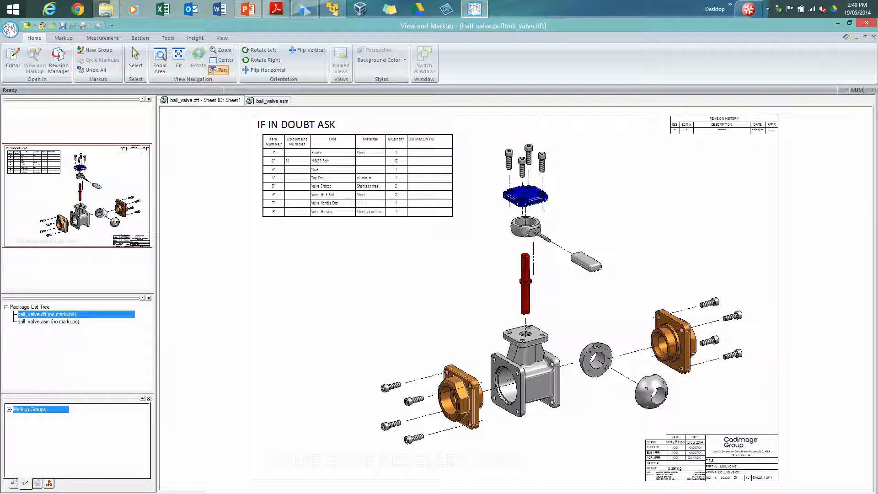
# Draw rectangle markups around the Comments, Material and Document Number columns of the parts list
pyautogui.click(96, 50)
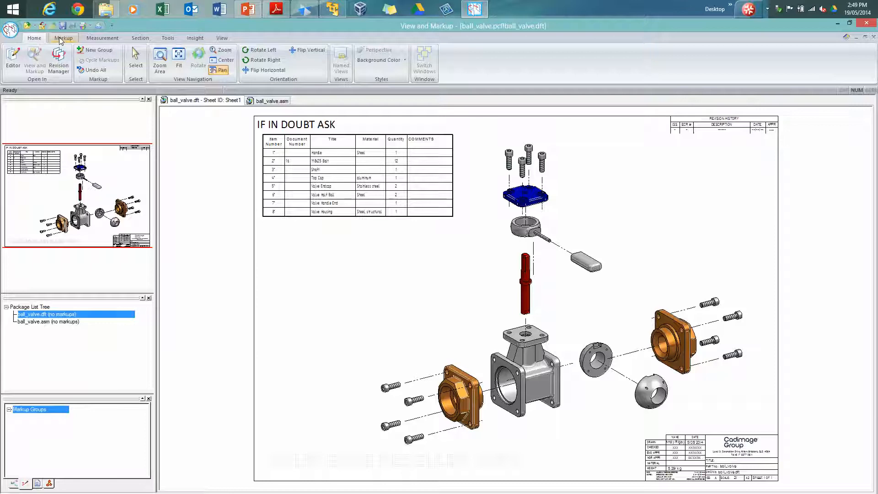
pyautogui.click(63, 37)
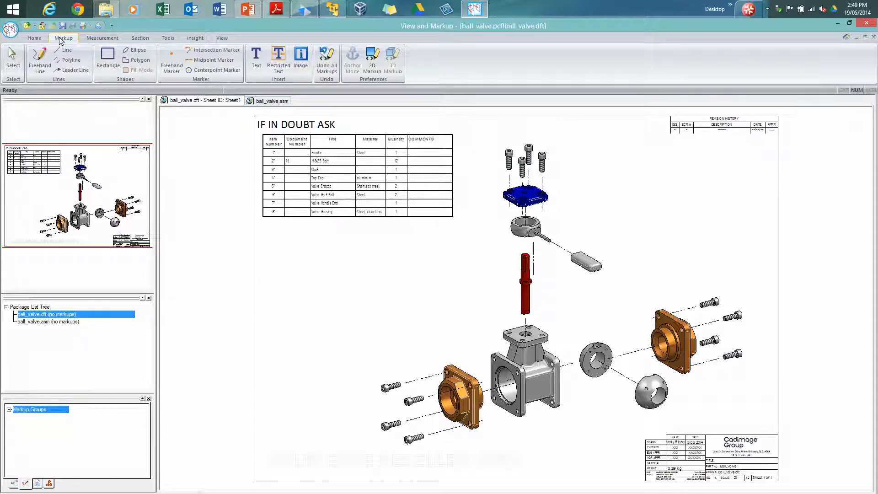
pyautogui.click(108, 61)
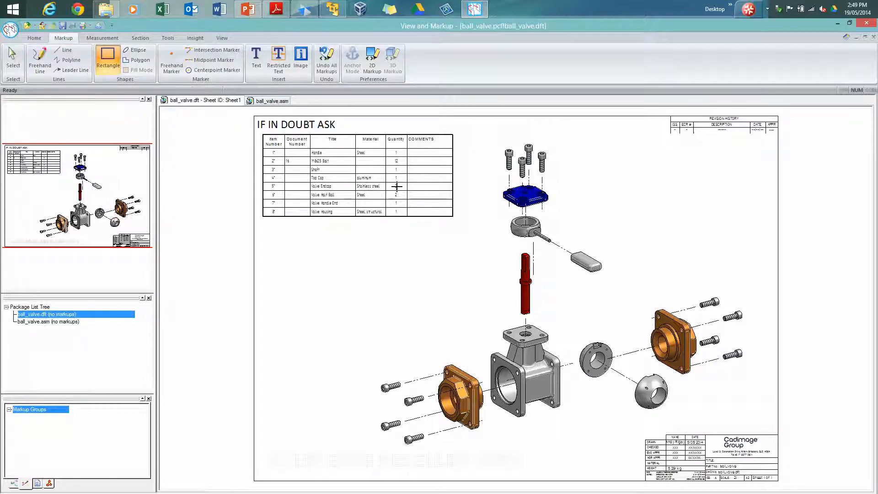
pyautogui.moveTo(405, 134); pyautogui.dragTo(459, 218)
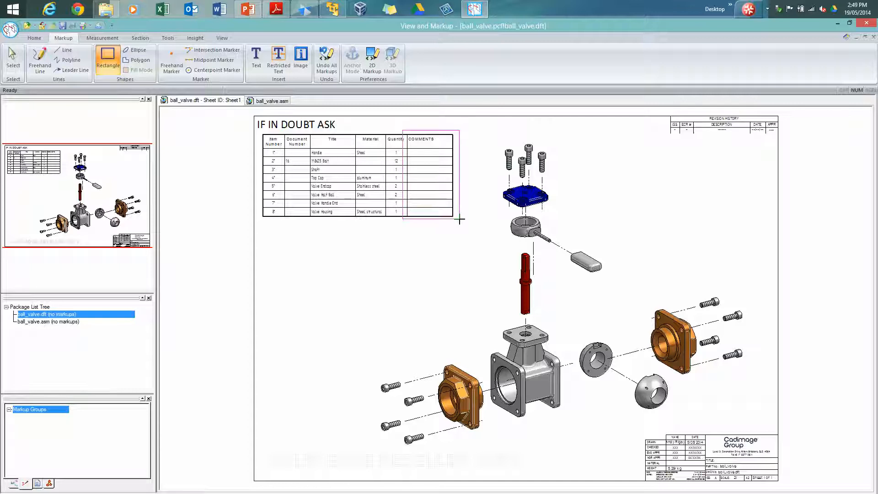
pyautogui.moveTo(403, 130); pyautogui.dragTo(463, 223)
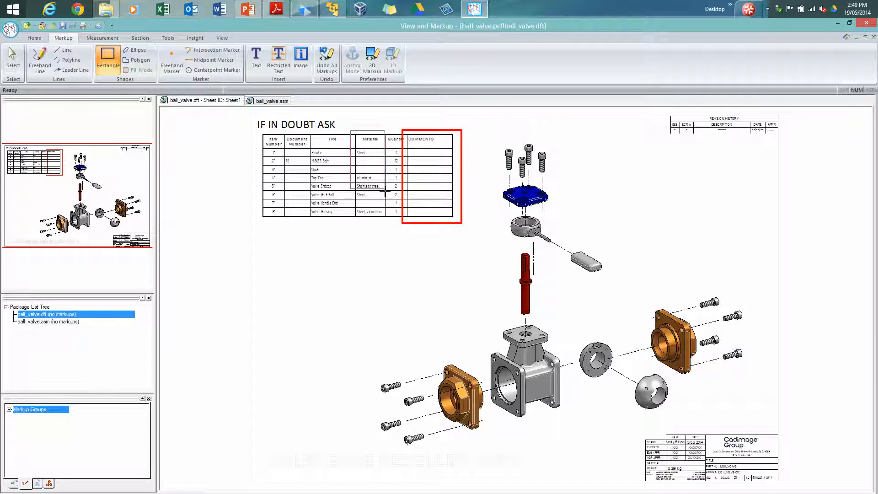
pyautogui.moveTo(357, 132); pyautogui.dragTo(383, 219)
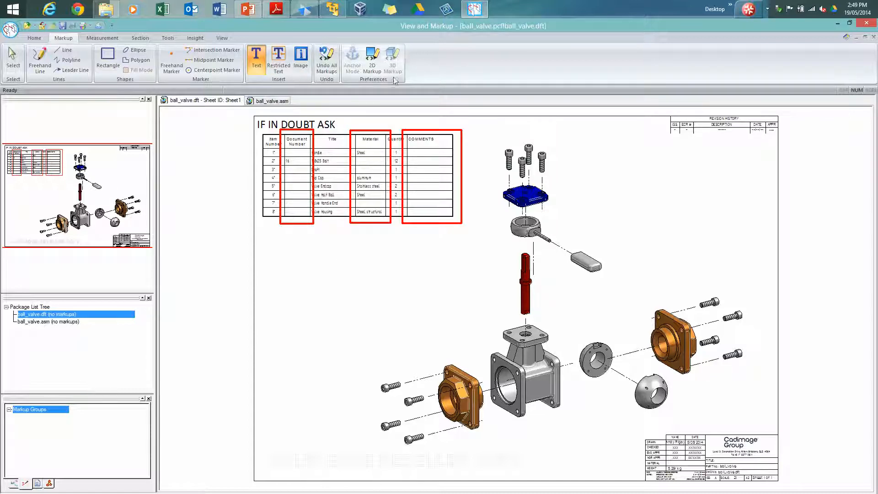
pyautogui.moveTo(419, 77)
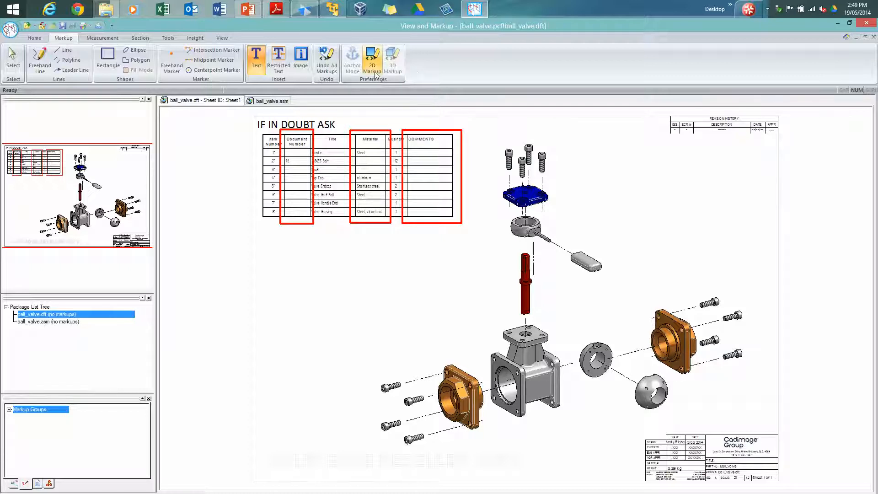
pyautogui.moveTo(372, 53)
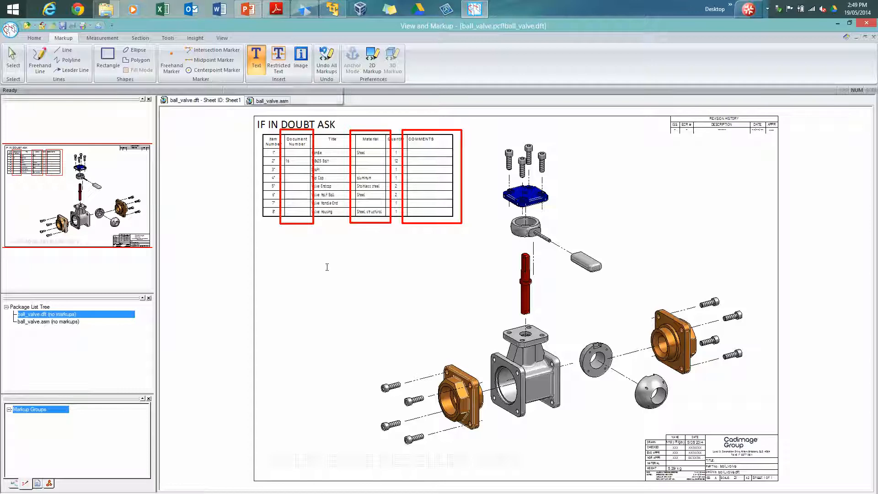
pyautogui.moveTo(364, 324)
pyautogui.write('add missing properties')
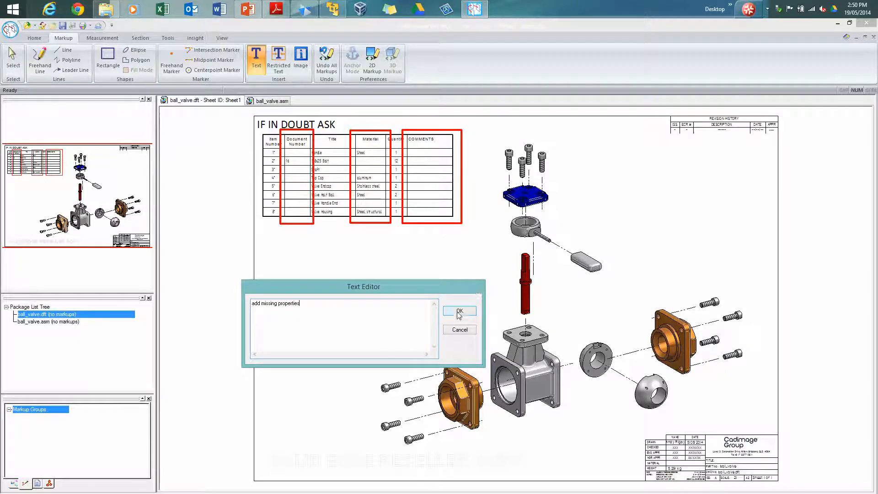
# Place the 'add missing properties' note with a leader to the parts list and save ball_valve.pcf
pyautogui.click(458, 311)
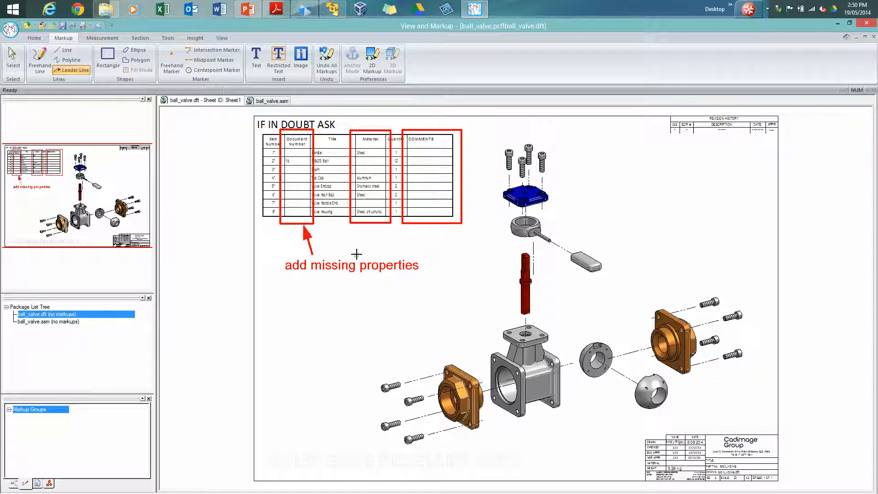
pyautogui.moveTo(353, 255); pyautogui.dragTo(368, 224)
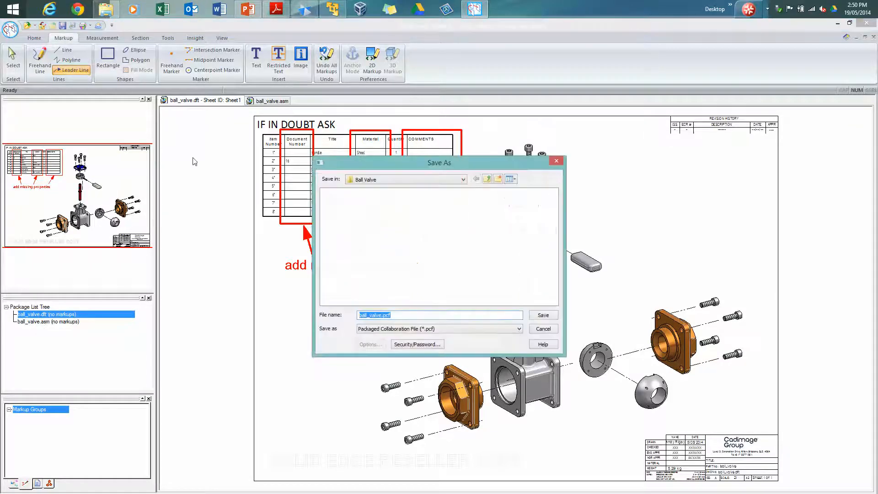
pyautogui.click(540, 315)
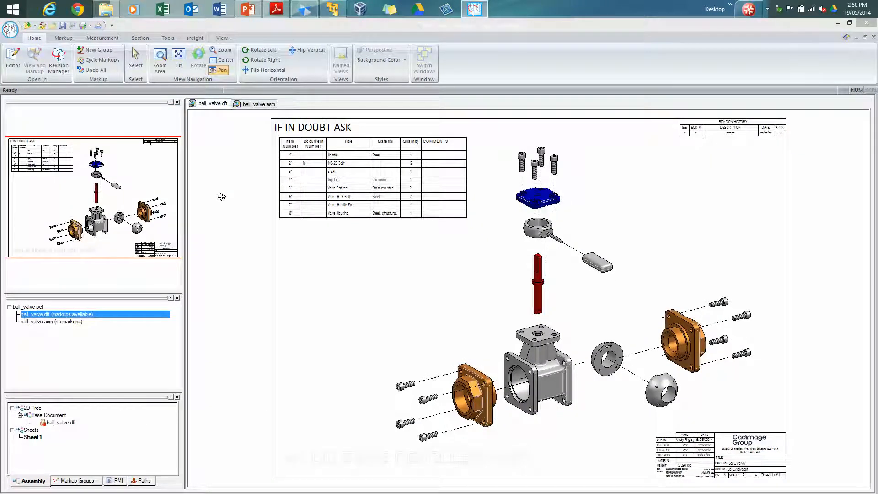
pyautogui.moveTo(241, 199)
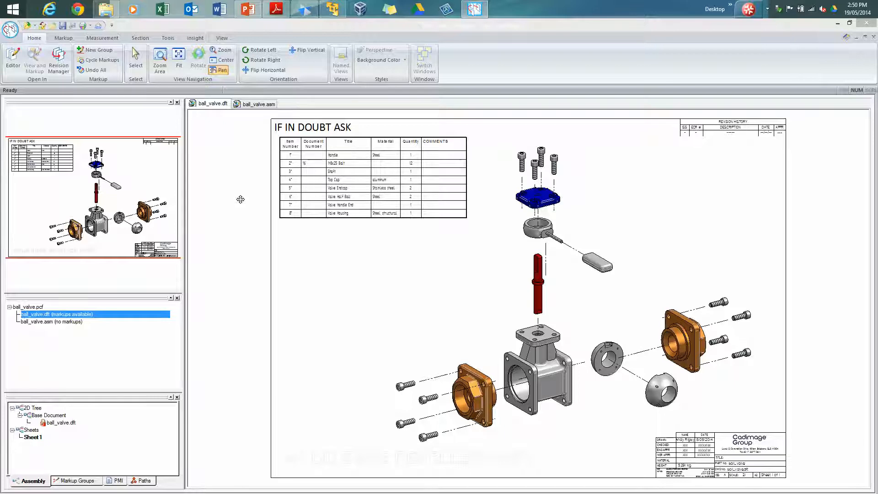
pyautogui.moveTo(29, 298)
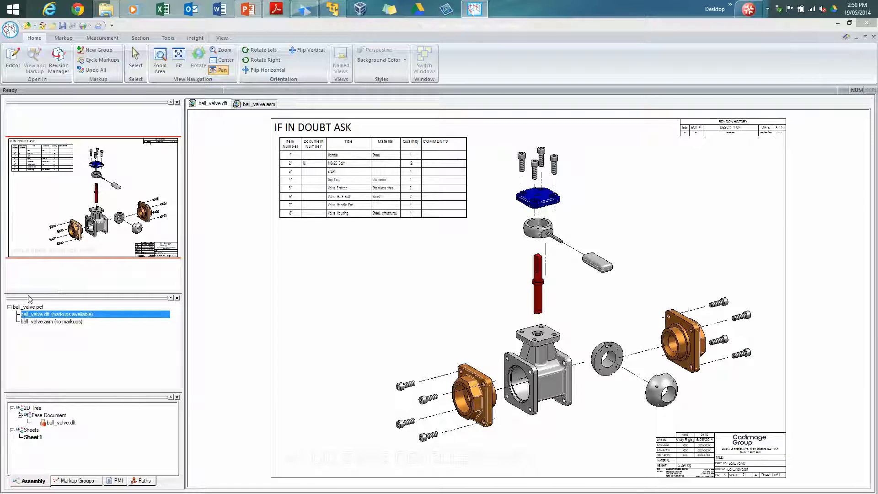
pyautogui.moveTo(97, 346)
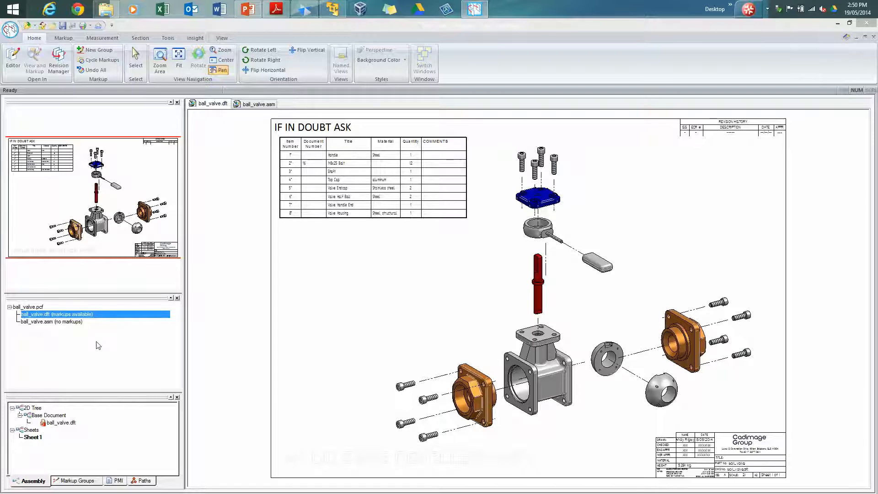
pyautogui.moveTo(40, 326)
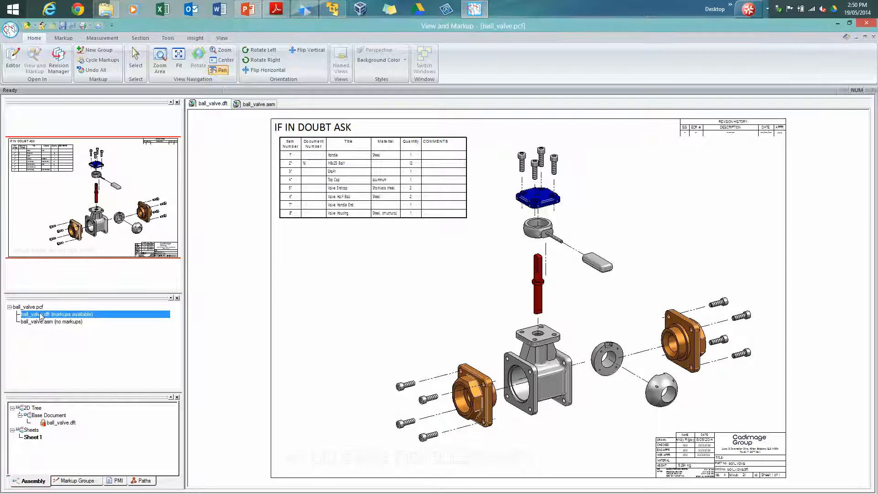
# Review MarkupGroup_1 on the drawing, then start a new markup group on ball_valve.asm
pyautogui.click(74, 483)
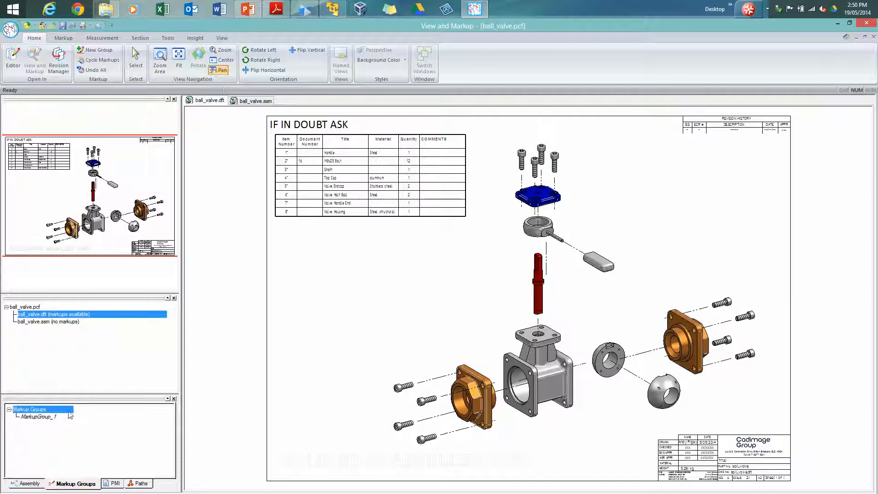
pyautogui.click(37, 416)
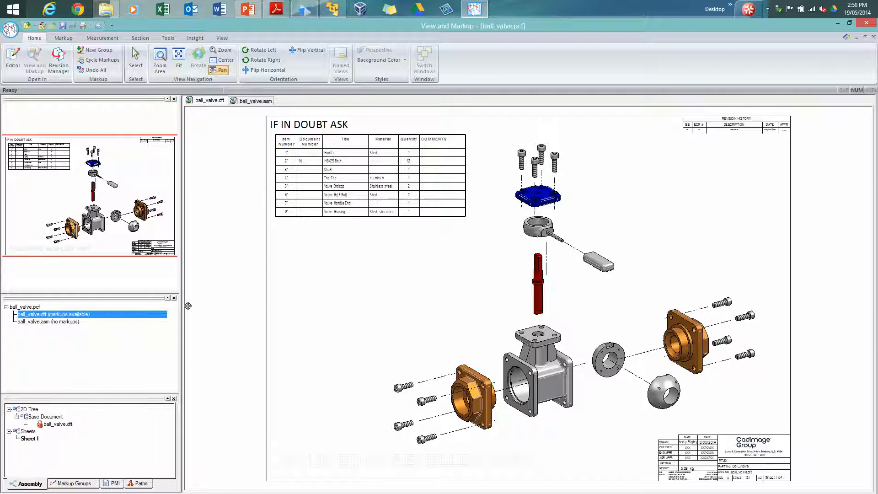
pyautogui.click(254, 100)
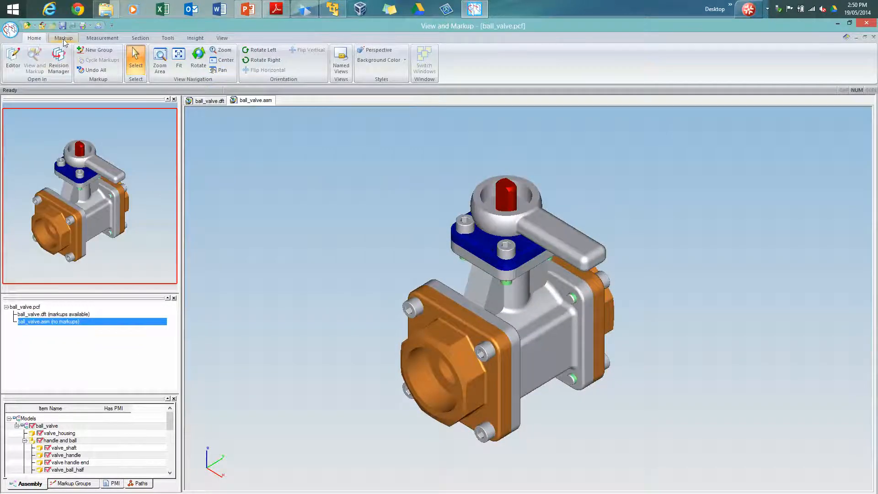
pyautogui.click(63, 37)
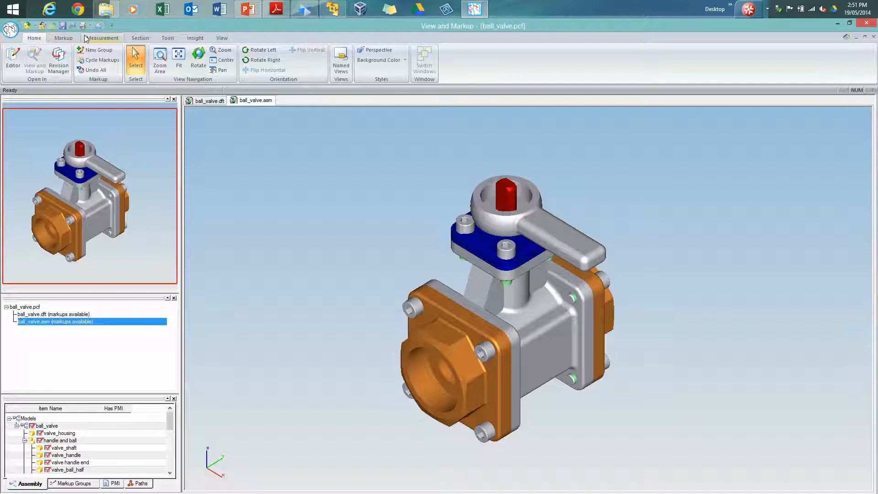
# Create a Y-direction section plane and position it near the valve's centre
pyautogui.click(140, 37)
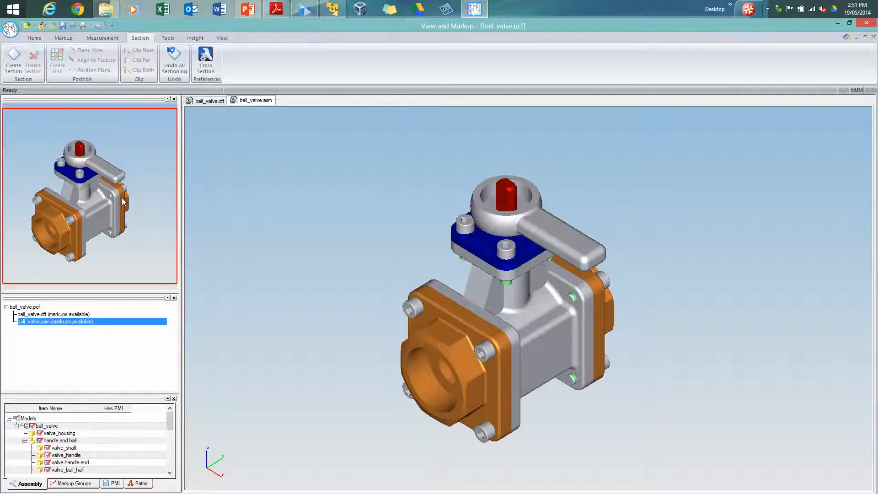
pyautogui.click(92, 70)
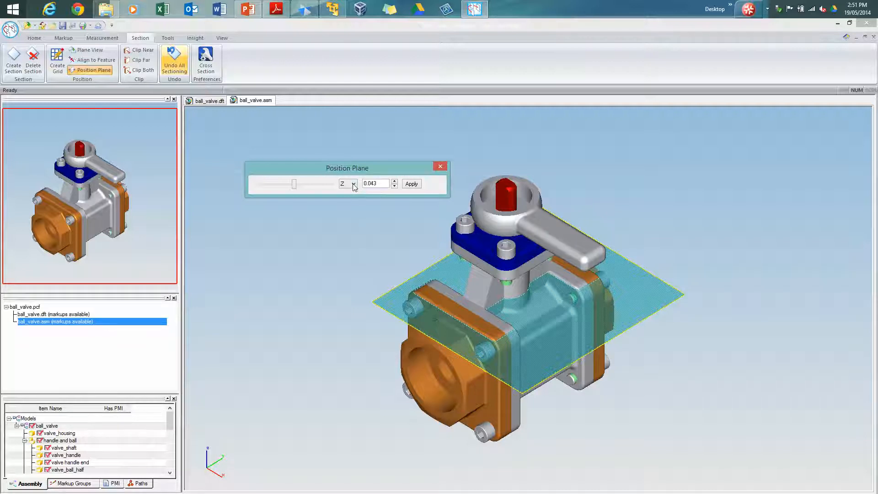
pyautogui.click(348, 183)
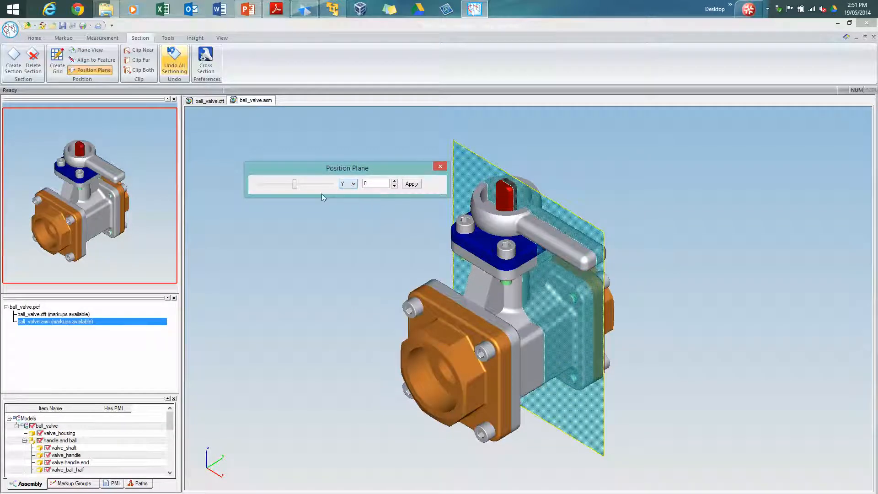
pyautogui.moveTo(293, 183); pyautogui.dragTo(282, 184)
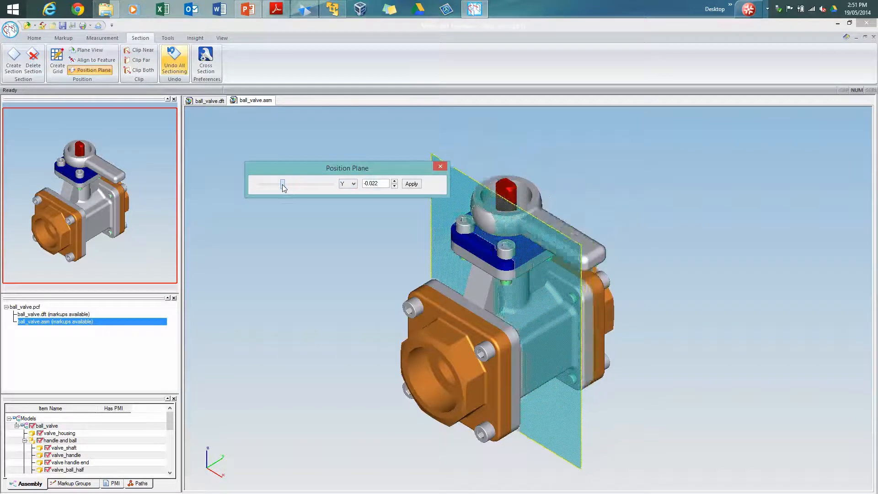
pyautogui.moveTo(283, 184); pyautogui.dragTo(291, 184)
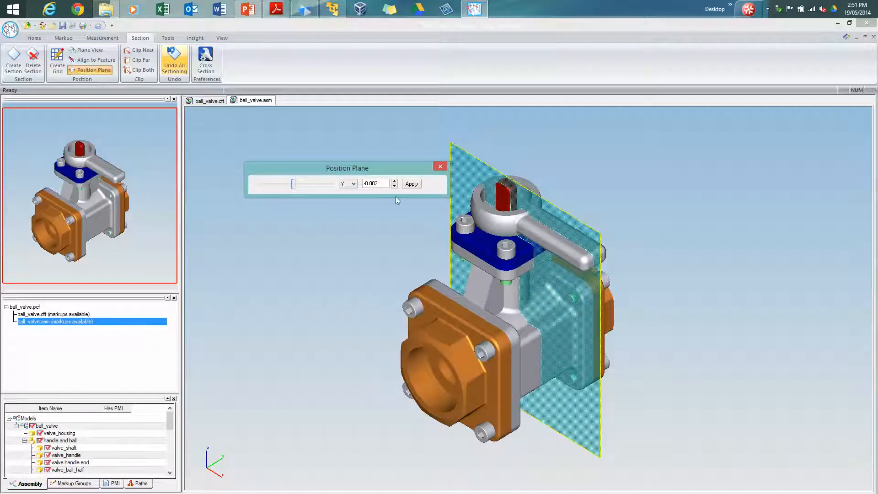
pyautogui.click(412, 184)
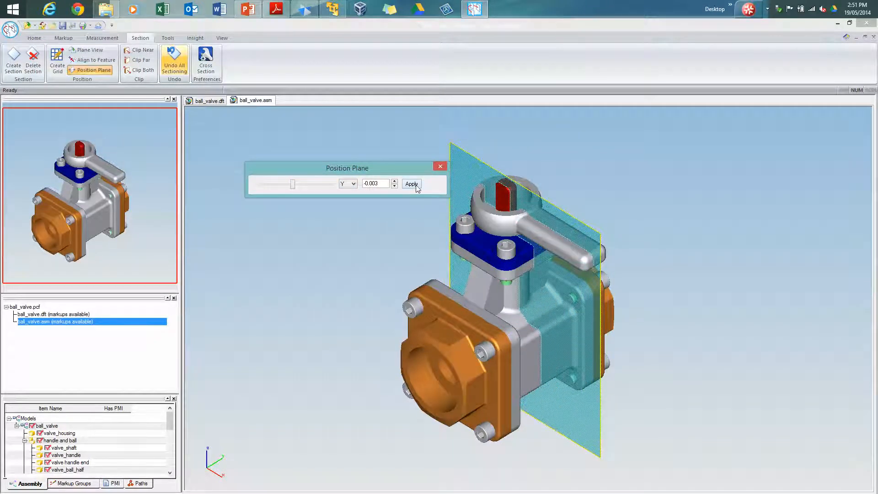
pyautogui.click(411, 184)
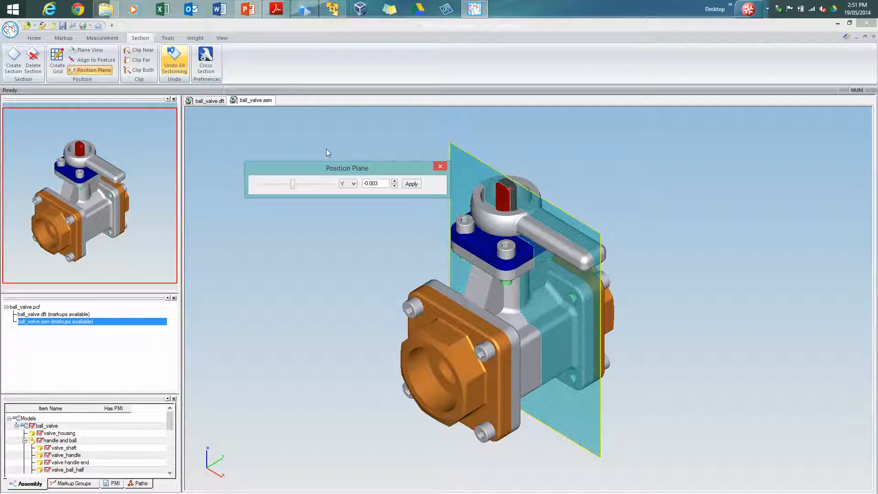
pyautogui.moveTo(307, 143)
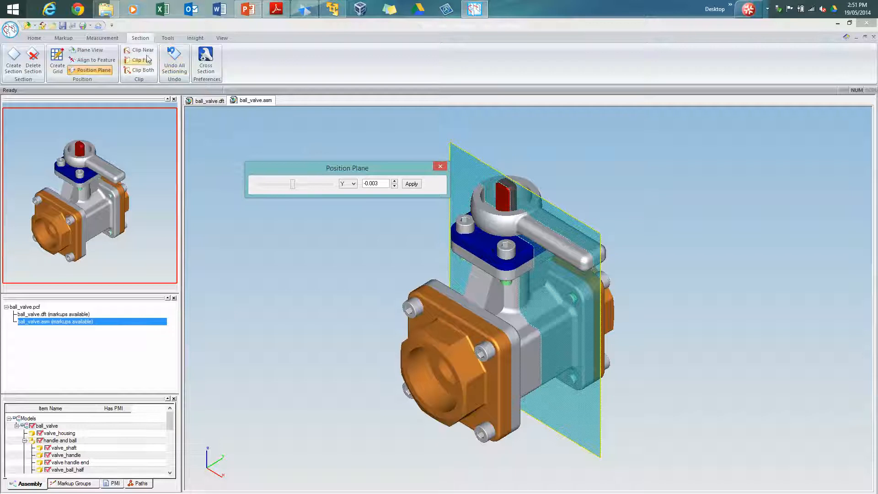
pyautogui.moveTo(142, 49)
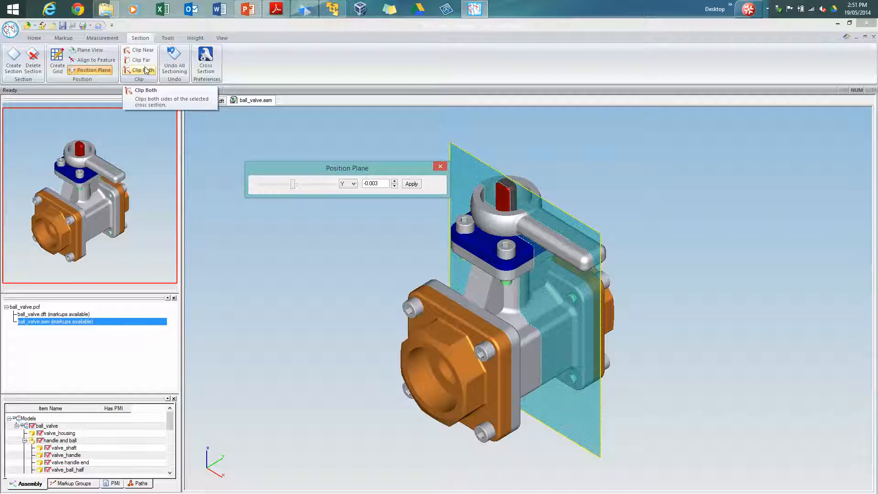
# Clip the near side of the plane to expose the ball and shaft, checking the Cross Section Preferences
pyautogui.click(140, 49)
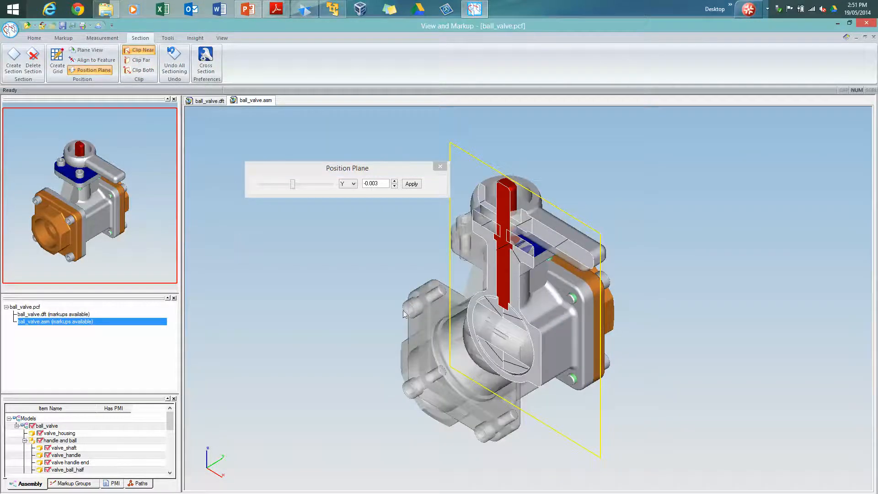
pyautogui.moveTo(206, 62)
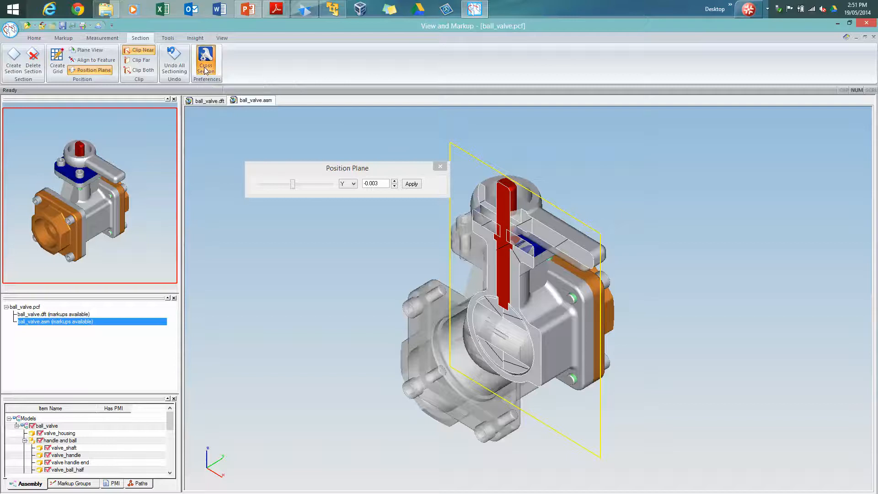
pyautogui.click(205, 61)
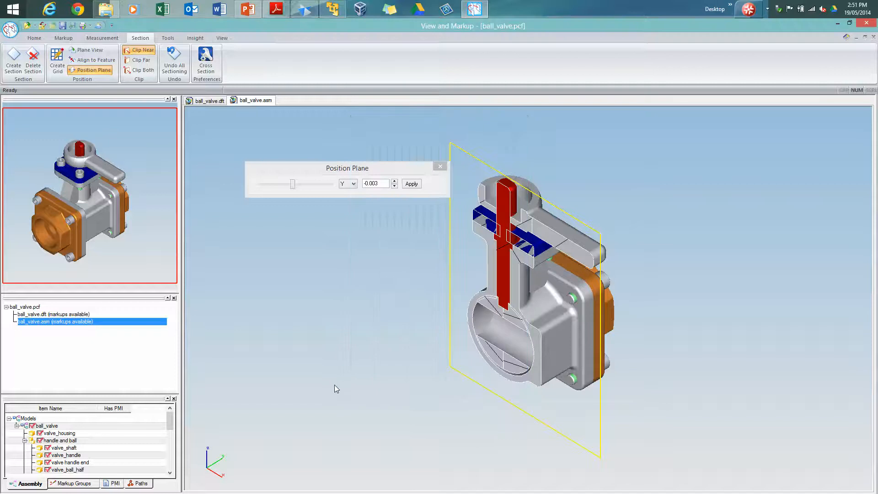
pyautogui.click(206, 61)
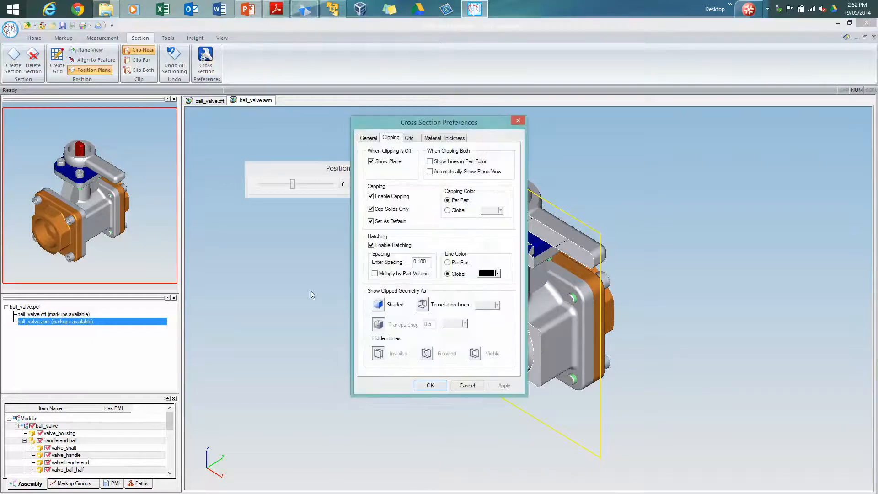
pyautogui.click(429, 385)
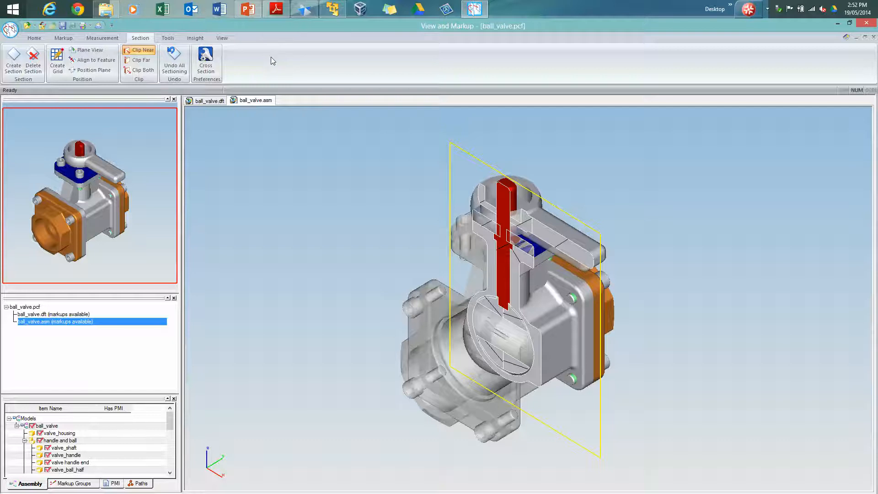
# Undo sectioning, then in a new markup group measure the handle end part and the top circular edge
pyautogui.click(33, 37)
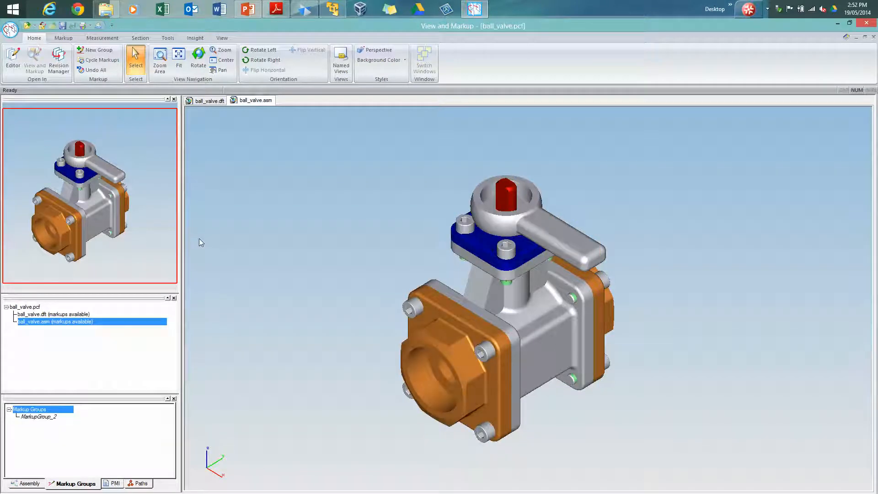
pyautogui.click(98, 49)
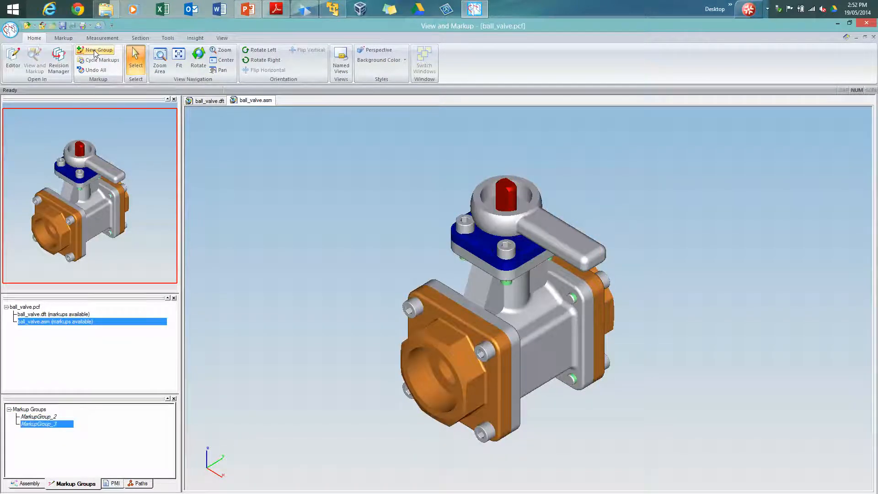
pyautogui.click(102, 38)
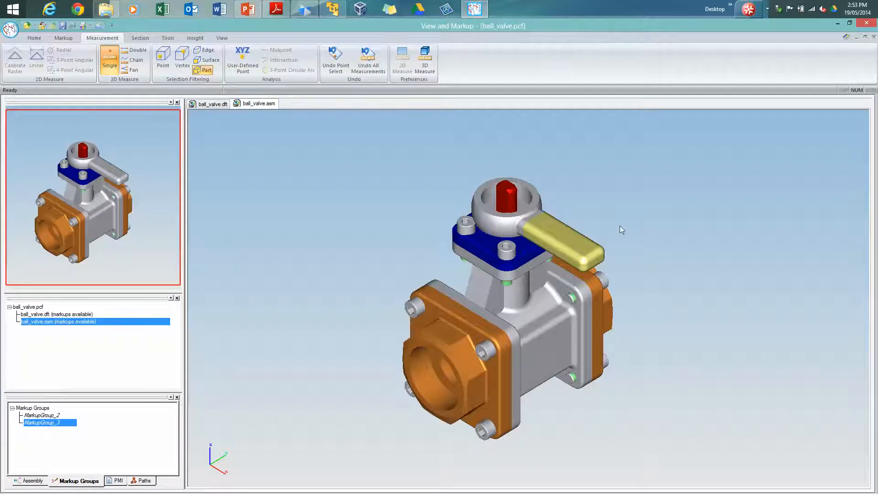
pyautogui.click(562, 227)
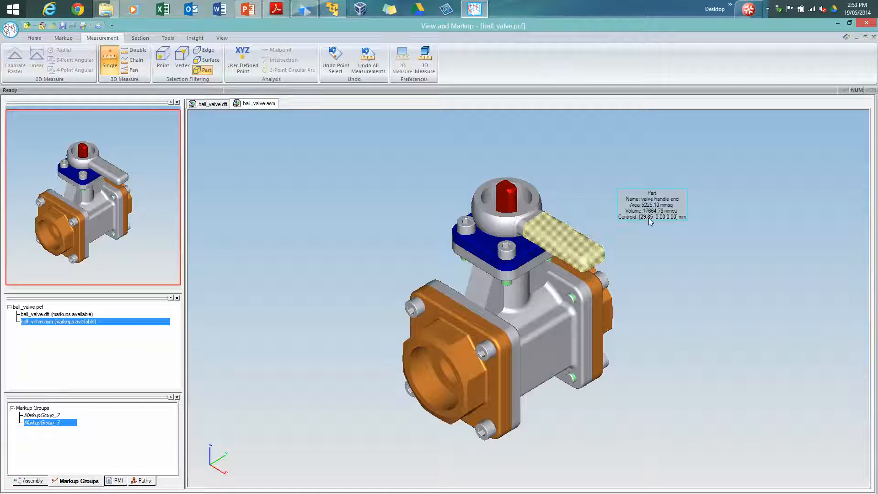
pyautogui.moveTo(348, 161)
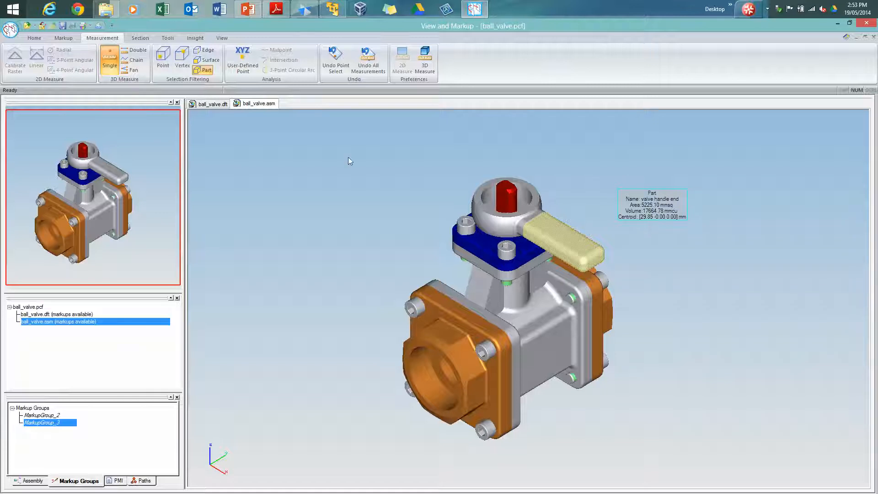
pyautogui.moveTo(238, 133)
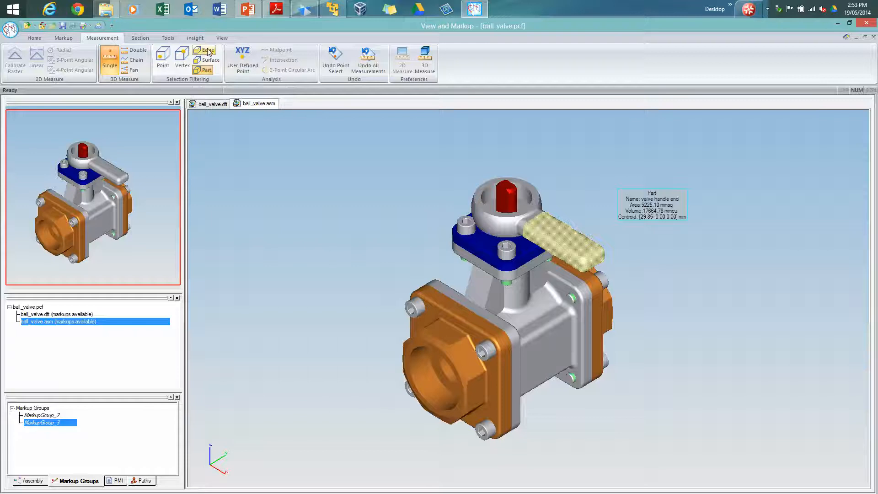
pyautogui.click(207, 49)
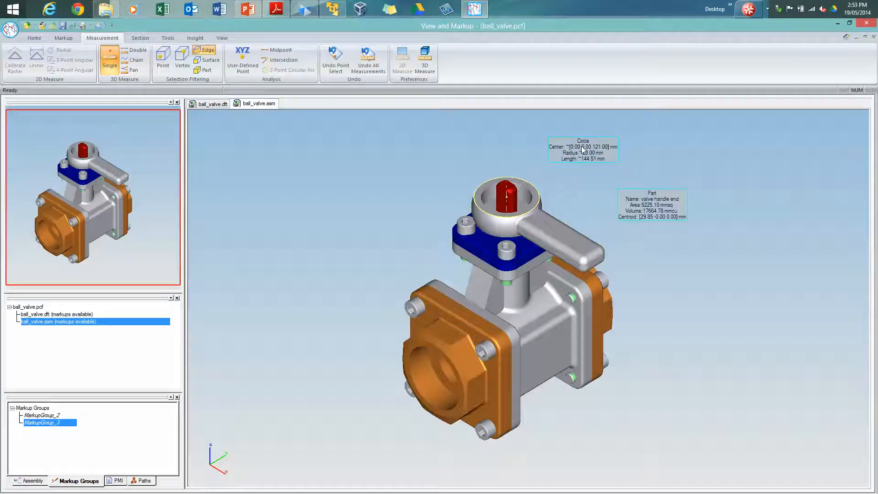
pyautogui.moveTo(394, 163)
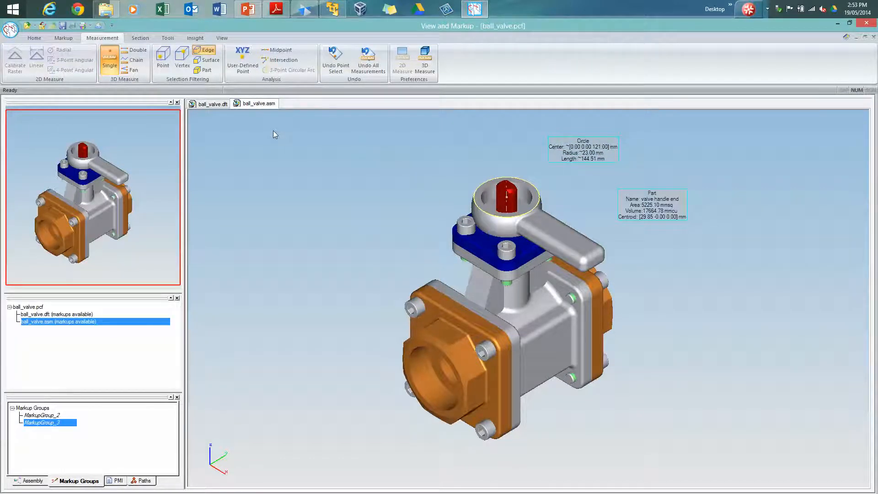
pyautogui.click(136, 49)
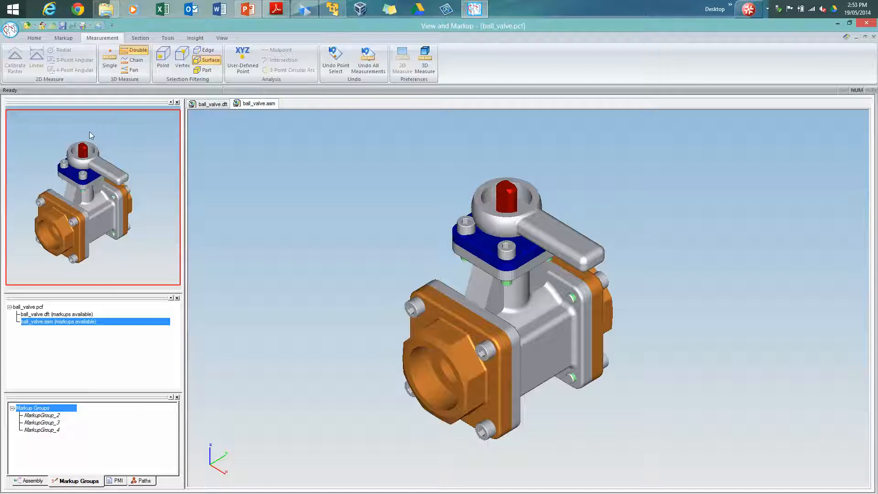
# Add a 'check from strength and adjust as necessary' text note with its leader on the valve handle end
pyautogui.click(63, 37)
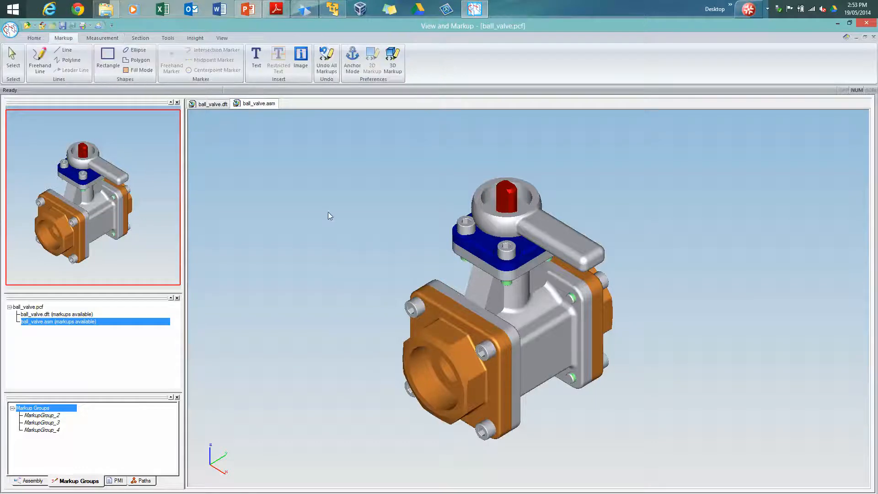
pyautogui.moveTo(393, 55)
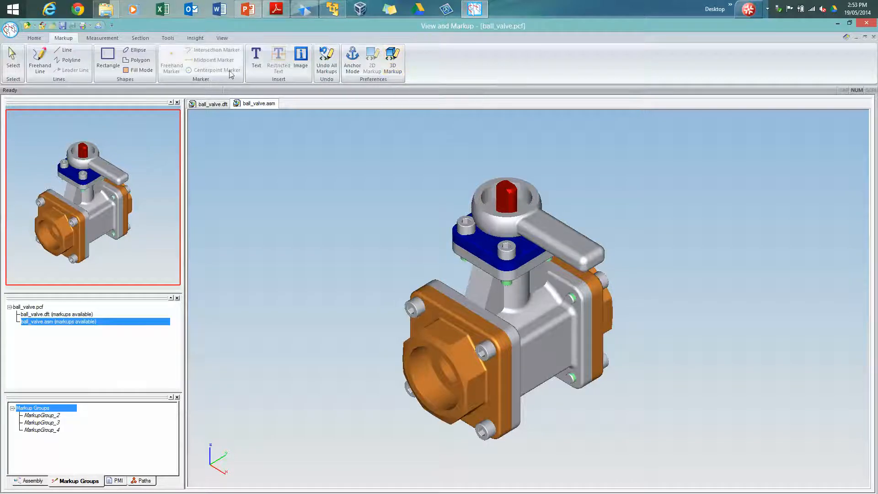
pyautogui.click(256, 58)
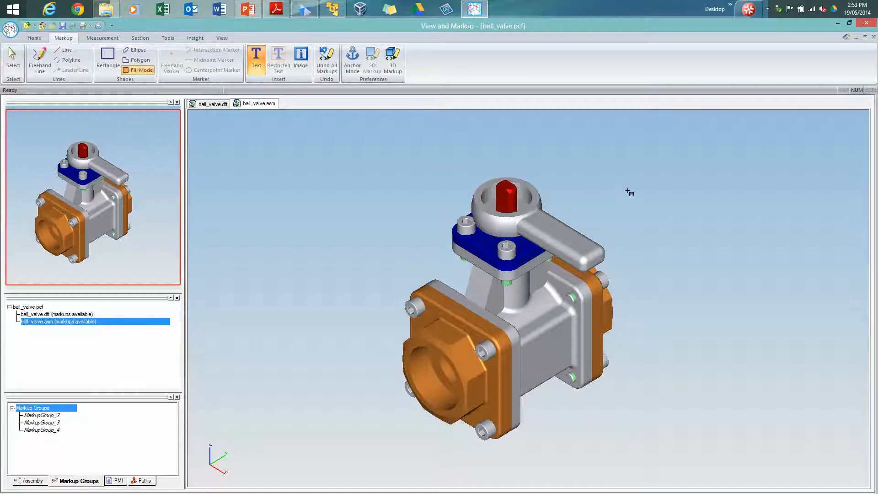
pyautogui.click(256, 58)
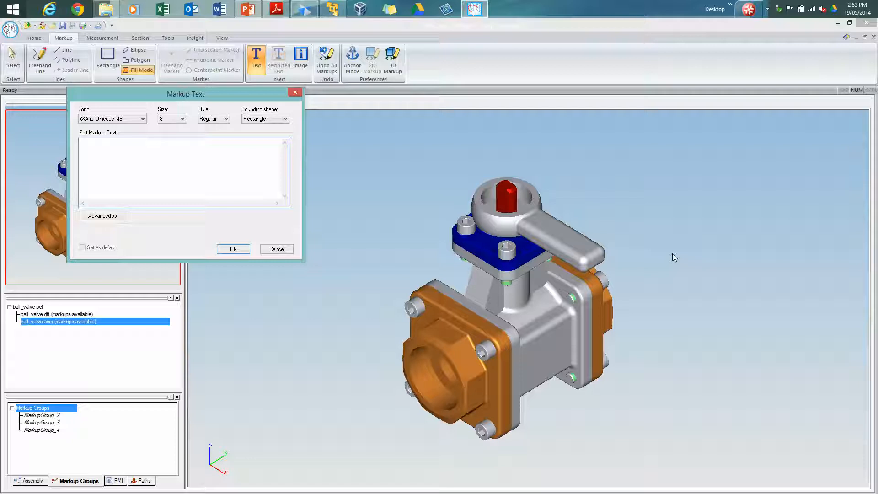
pyautogui.write('check from')
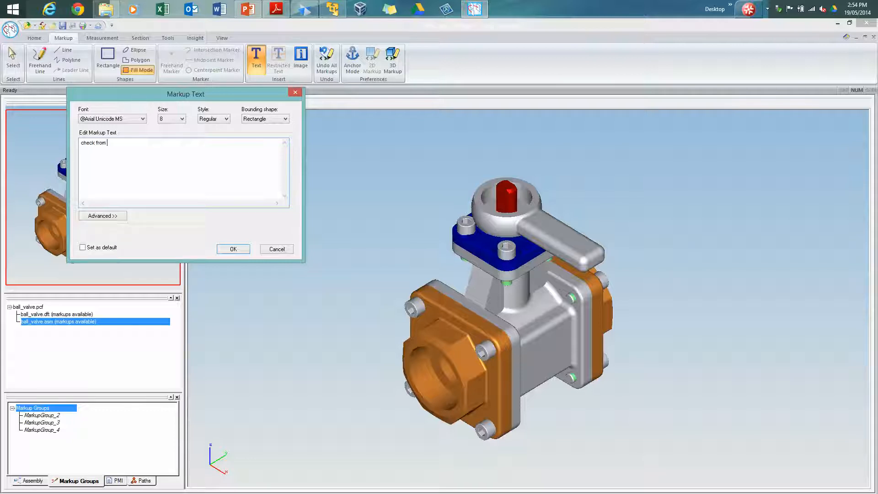
pyautogui.write('strn')
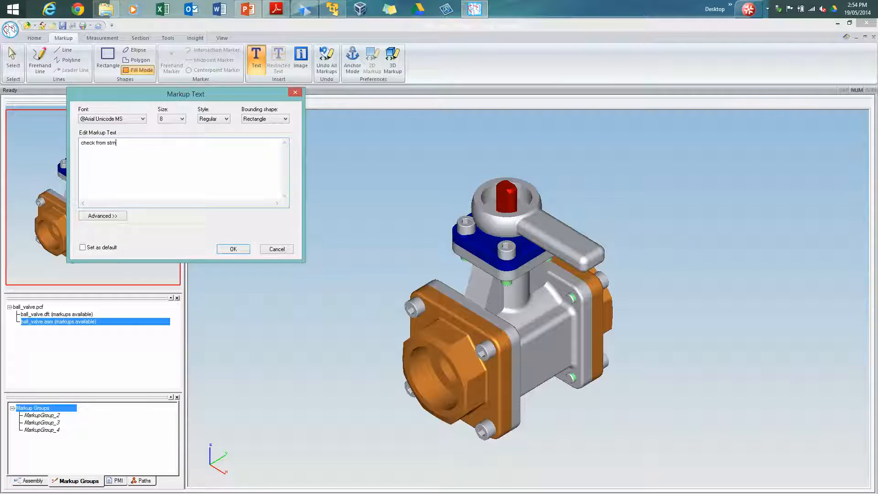
pyautogui.press('Backspace')
pyautogui.write('ength and a')
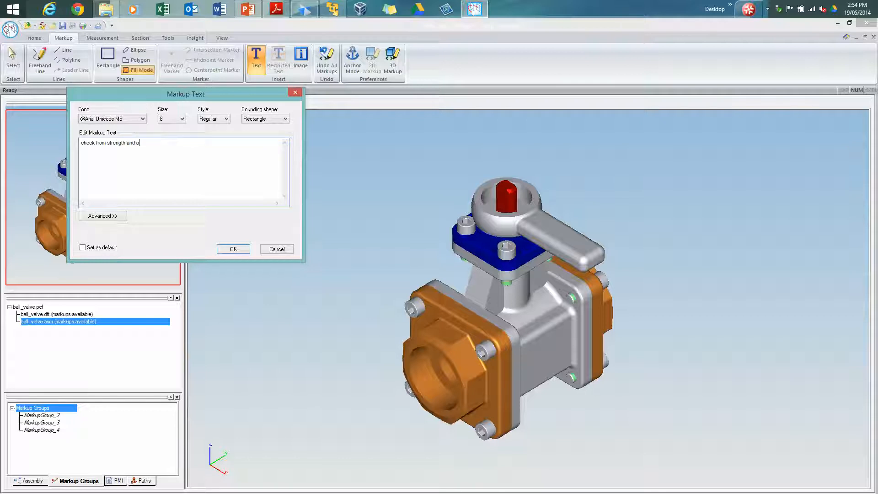
pyautogui.write('djust as necessary')
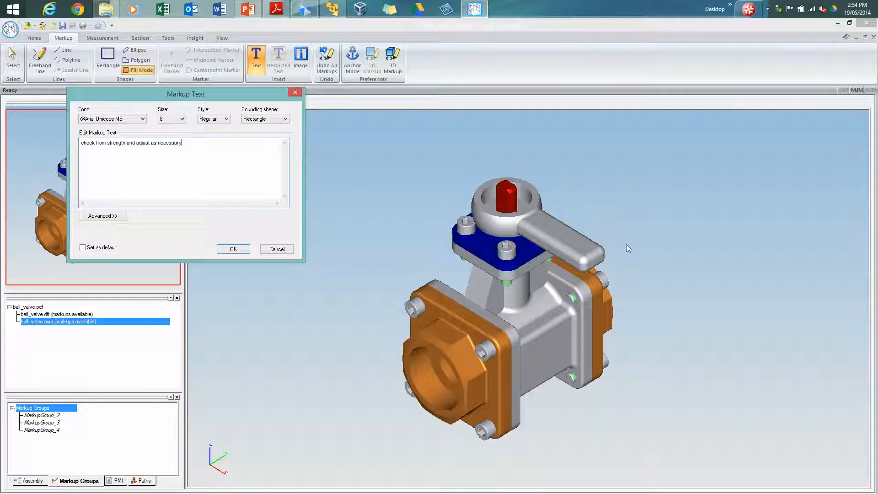
pyautogui.click(233, 249)
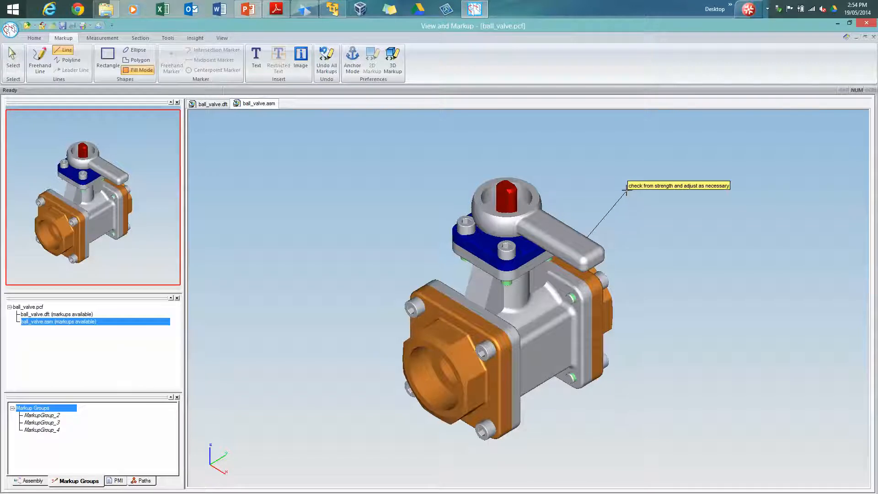
pyautogui.click(627, 191)
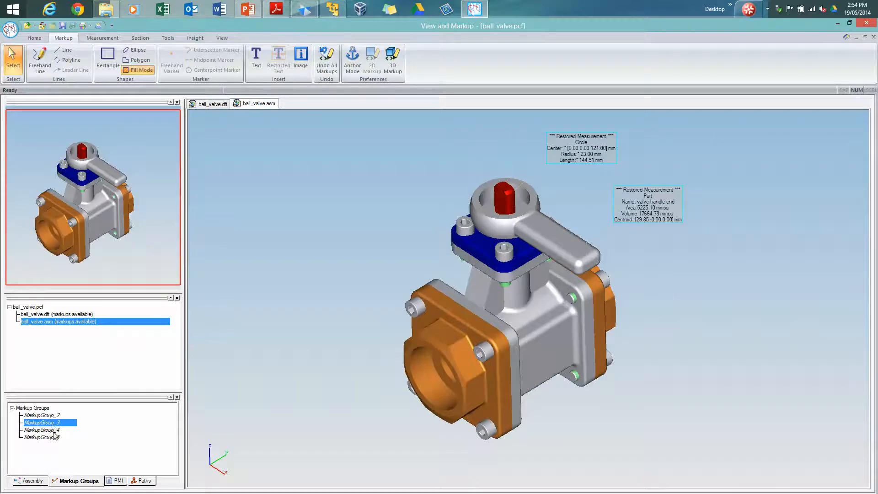
# Delete MarkupGroup_4 and step through the remaining markup groups on the valve
pyautogui.rightClick(42, 430)
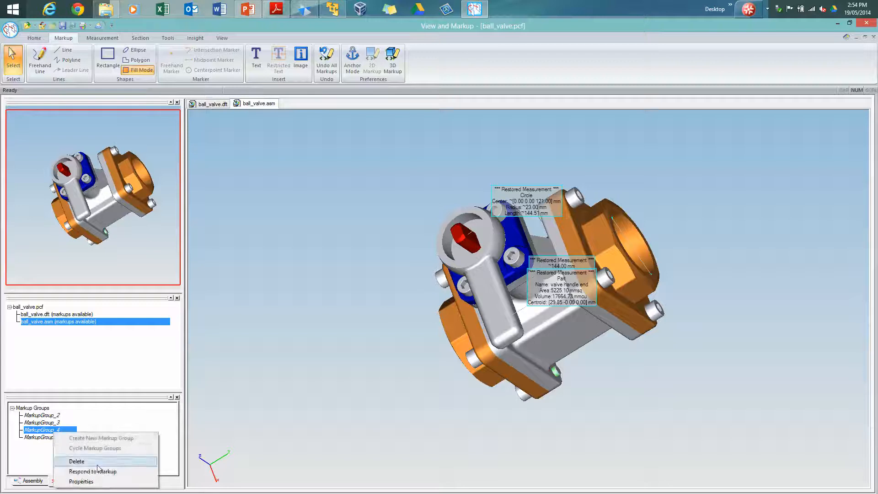
pyautogui.click(77, 461)
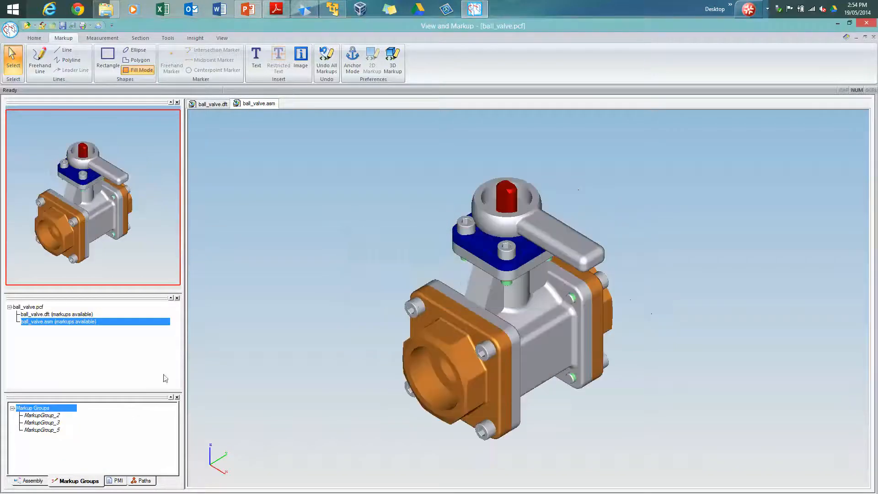
pyautogui.click(45, 415)
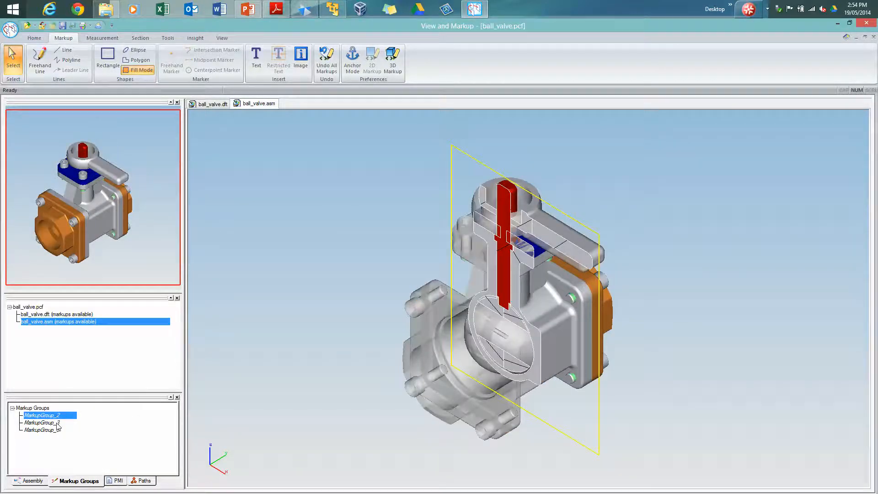
pyautogui.click(44, 430)
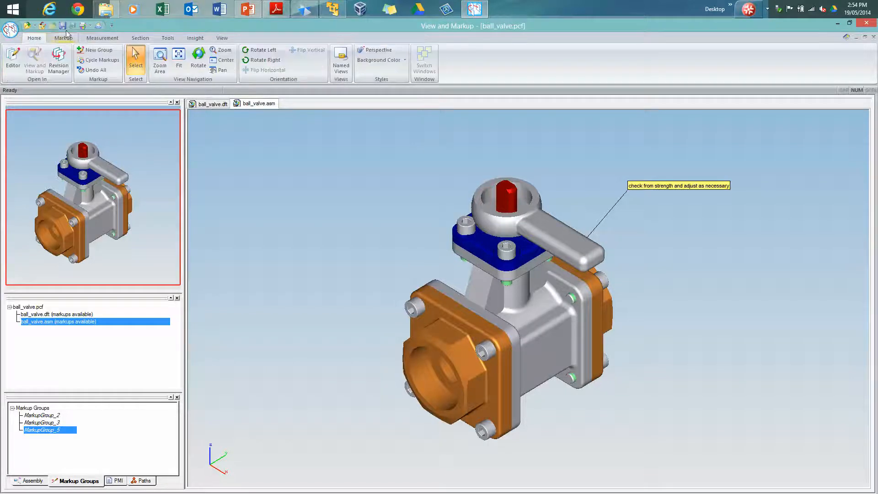
# Review the View and Markup options for saving and sending PCFs, including the security settings
pyautogui.click(225, 103)
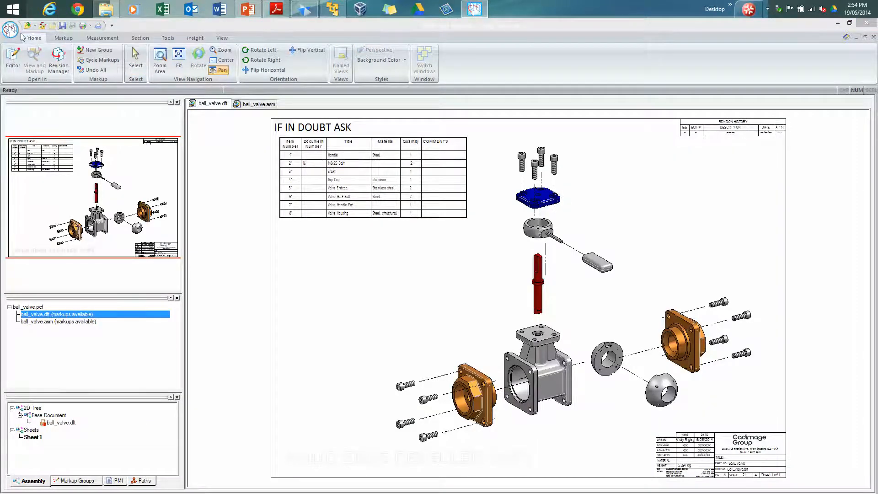
pyautogui.click(10, 29)
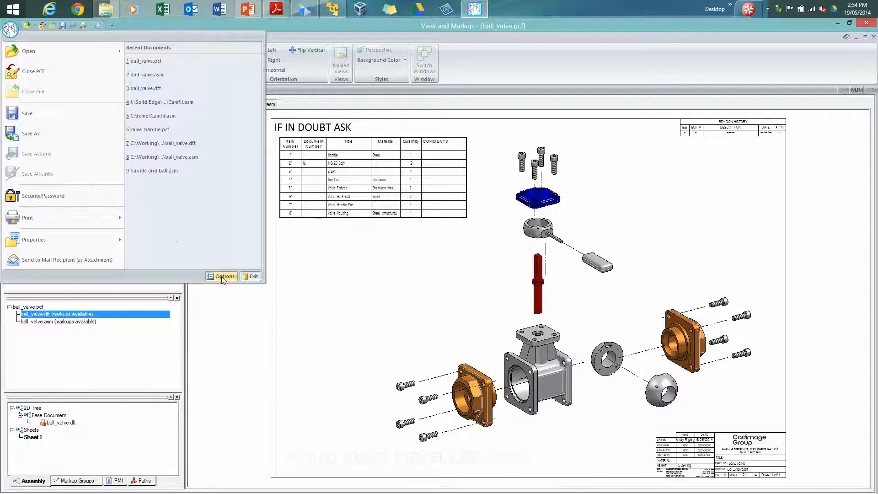
pyautogui.click(224, 275)
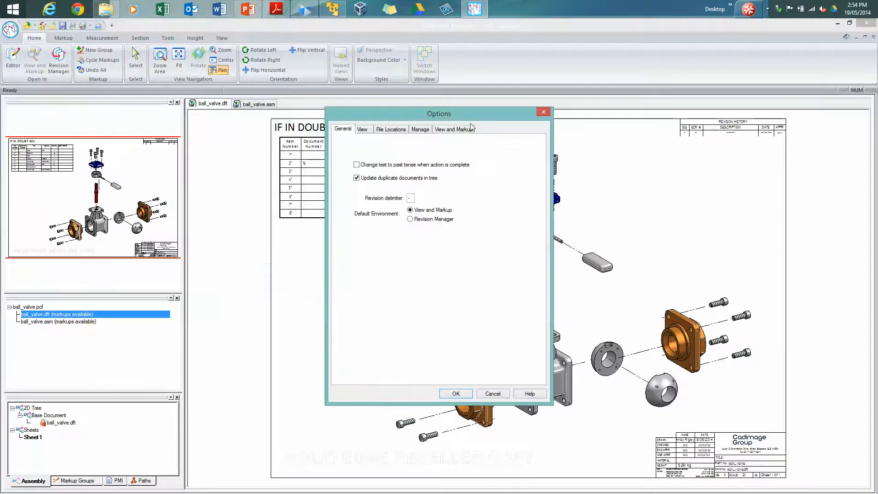
pyautogui.click(454, 129)
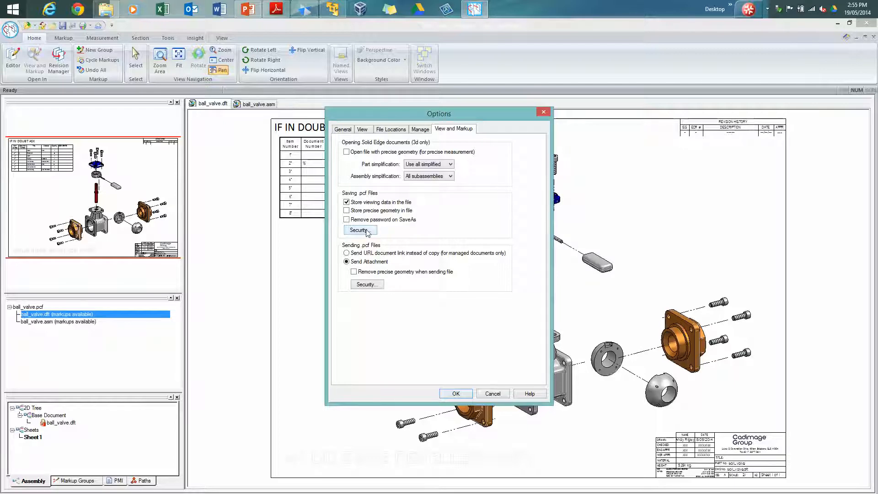
pyautogui.click(455, 393)
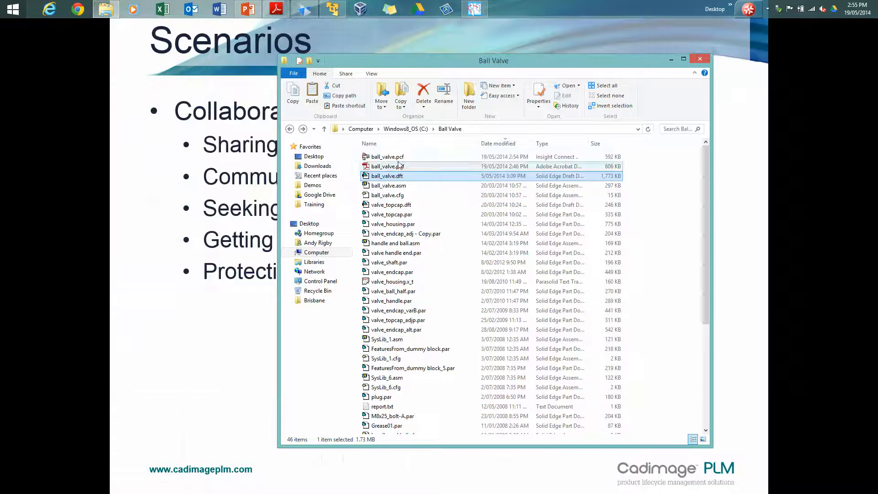
# Copy ball_valve.pcf from the Ball Valve folder and select it on the virtual machine desktop
pyautogui.rightClick(386, 156)
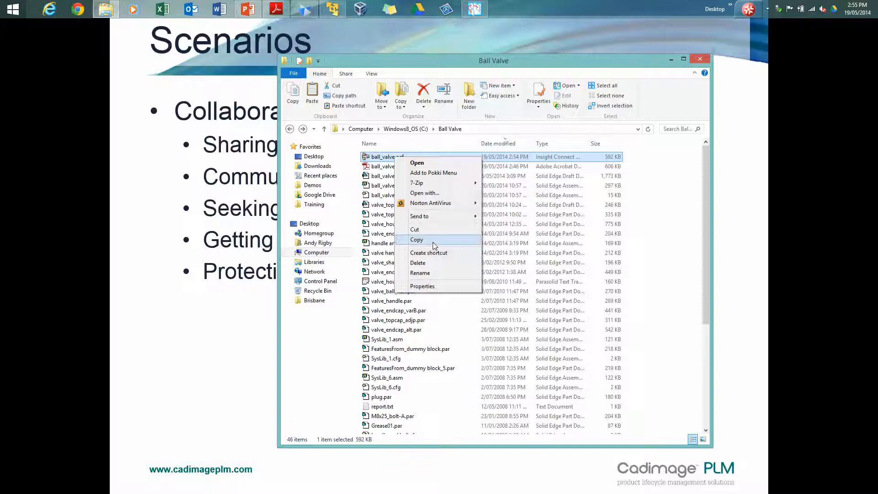
pyautogui.click(417, 240)
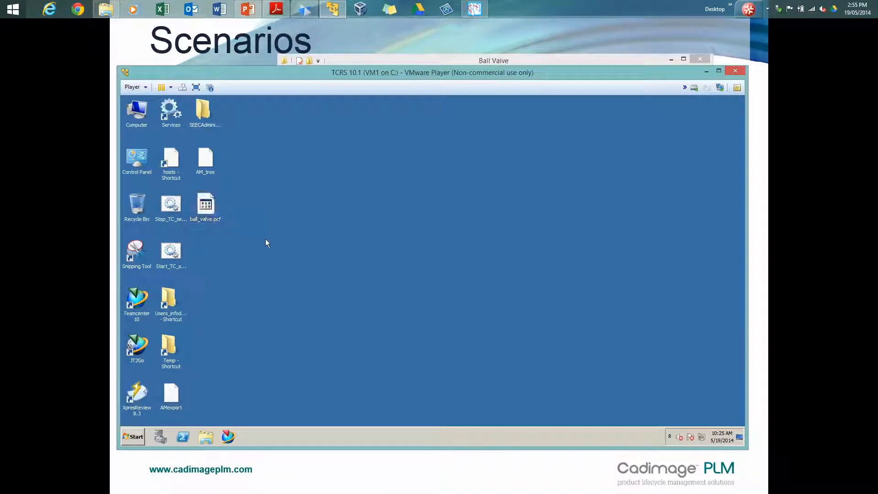
pyautogui.click(205, 203)
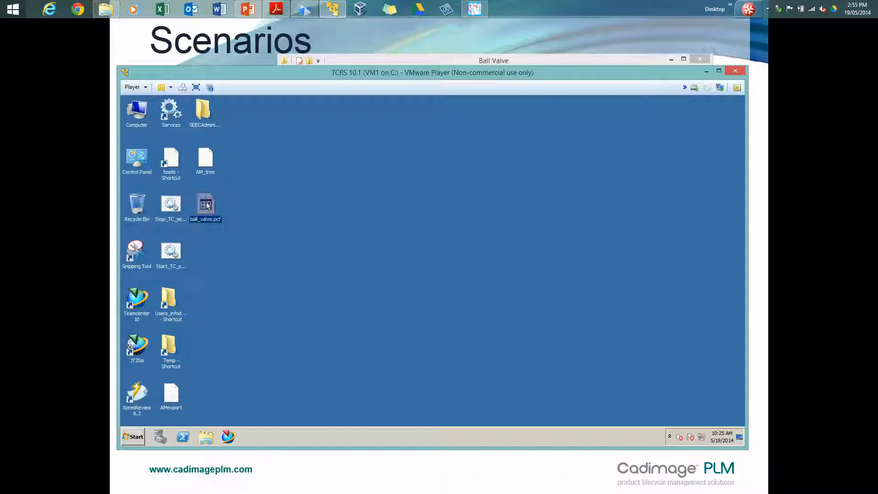
pyautogui.click(136, 395)
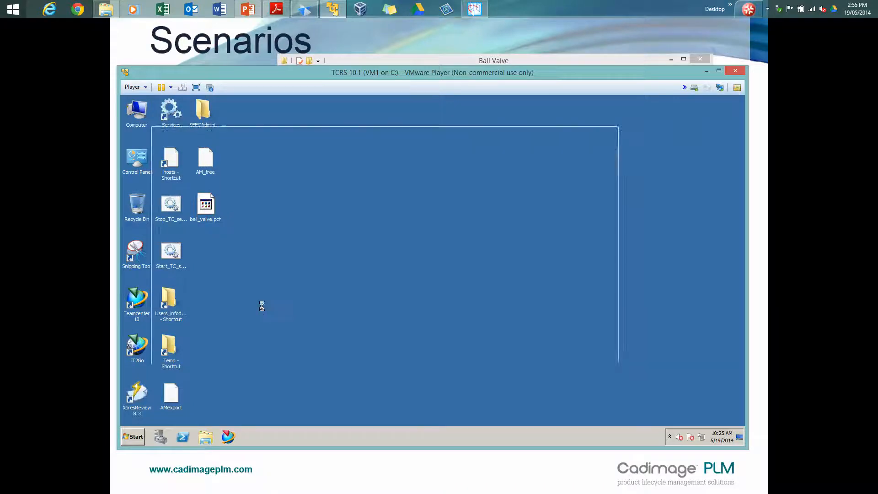
# Open ball_valve.pcf in XpresReview and display MarkupGroup_1 on the ball_valve.dft sheet
pyautogui.doubleClick(204, 203)
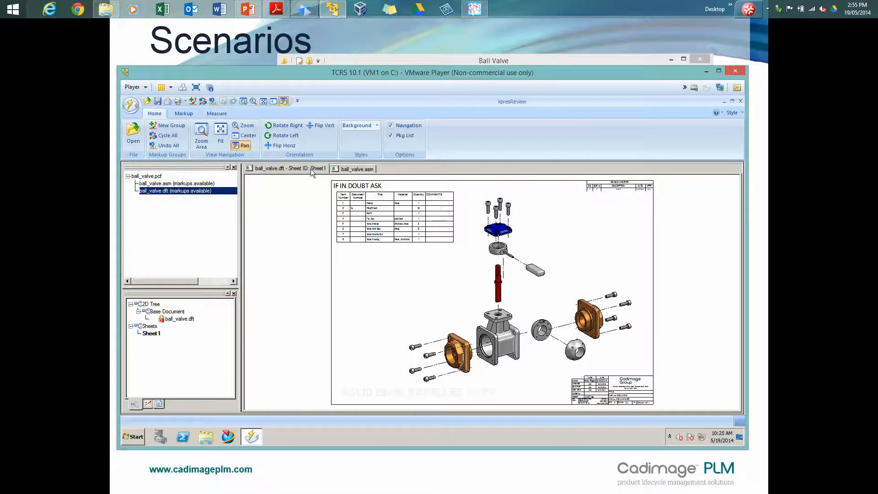
pyautogui.moveTo(293, 247)
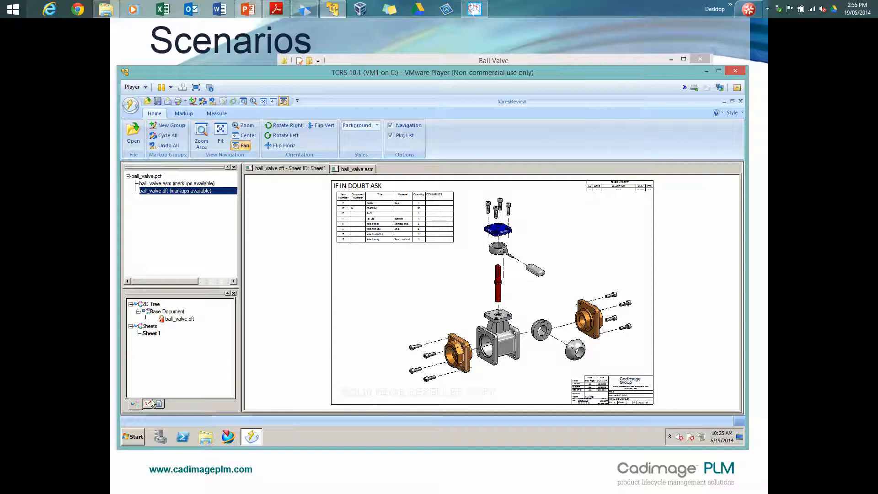
pyautogui.click(145, 404)
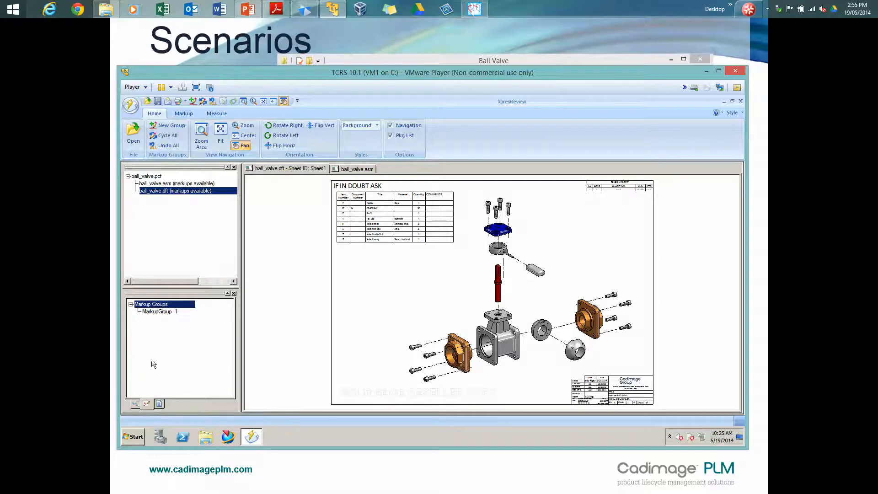
pyautogui.click(159, 311)
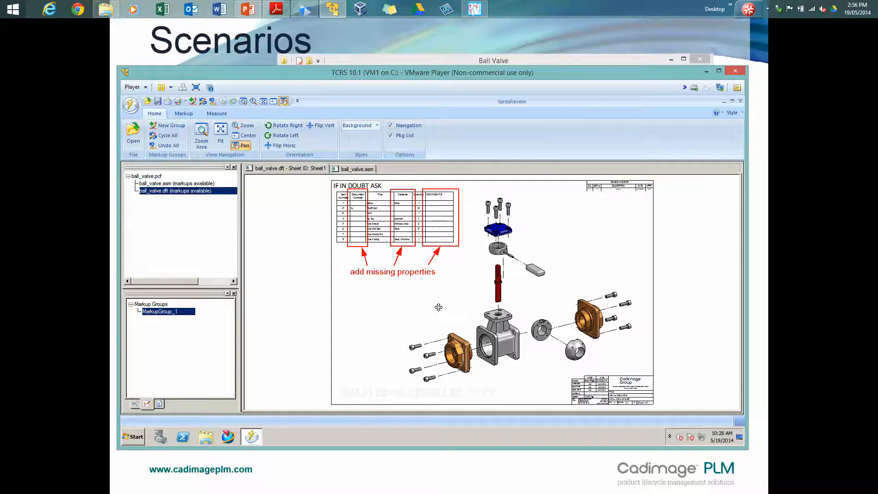
pyautogui.moveTo(212, 174)
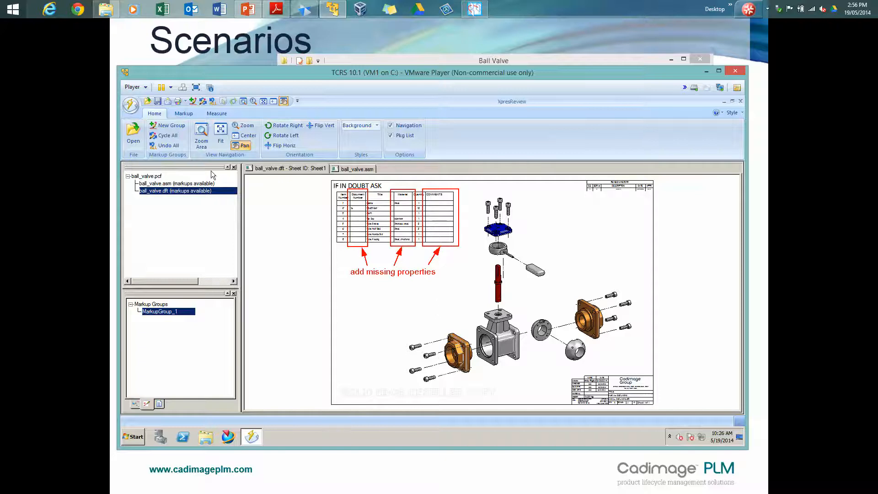
# Place a text note reading the comment column was altered with order status and stores inventory
pyautogui.click(183, 113)
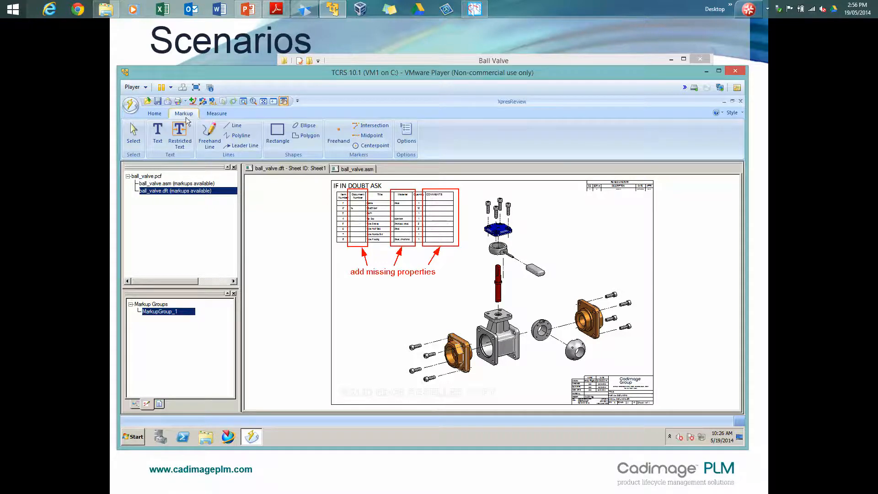
pyautogui.click(157, 134)
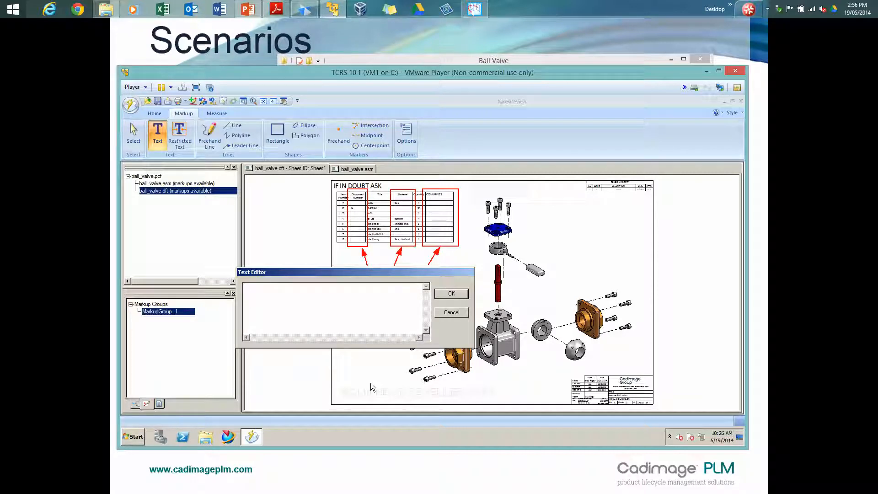
pyautogui.write('comment')
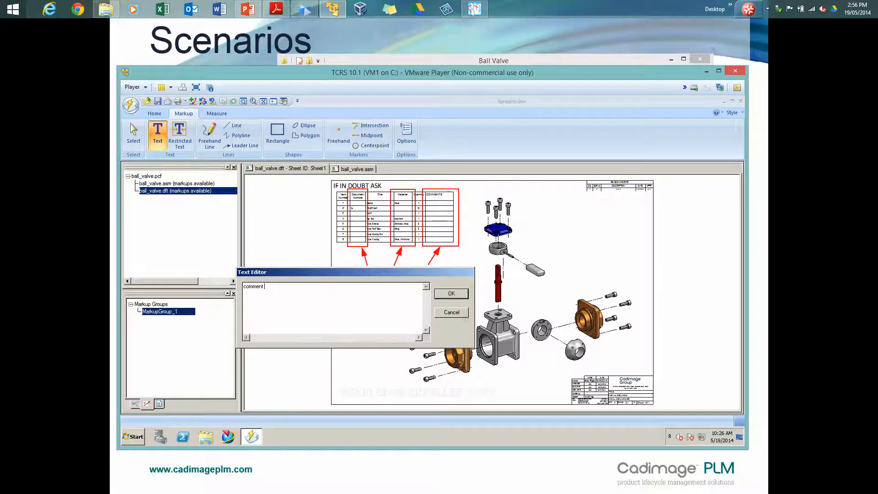
pyautogui.write('column')
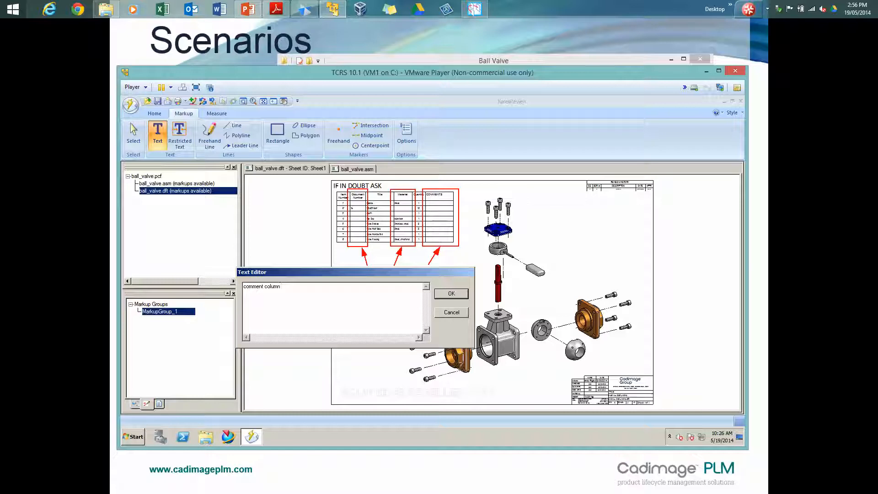
pyautogui.write('alteredd wil')
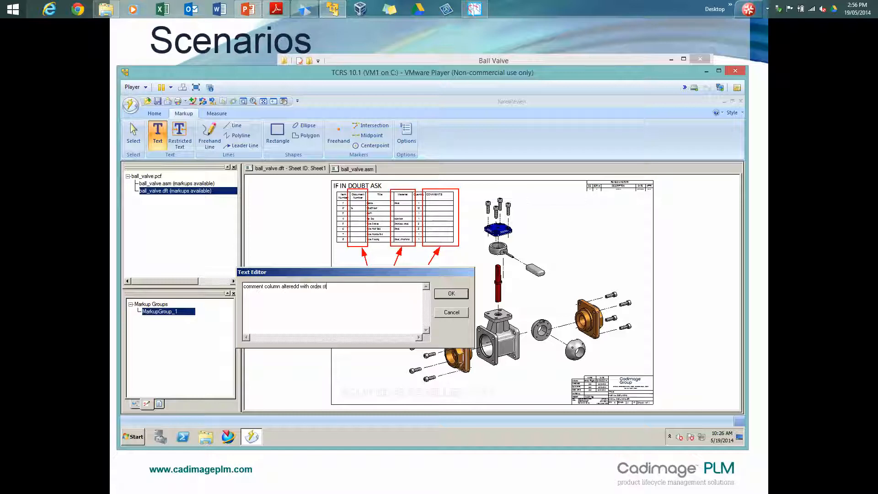
pyautogui.write('tatus and s')
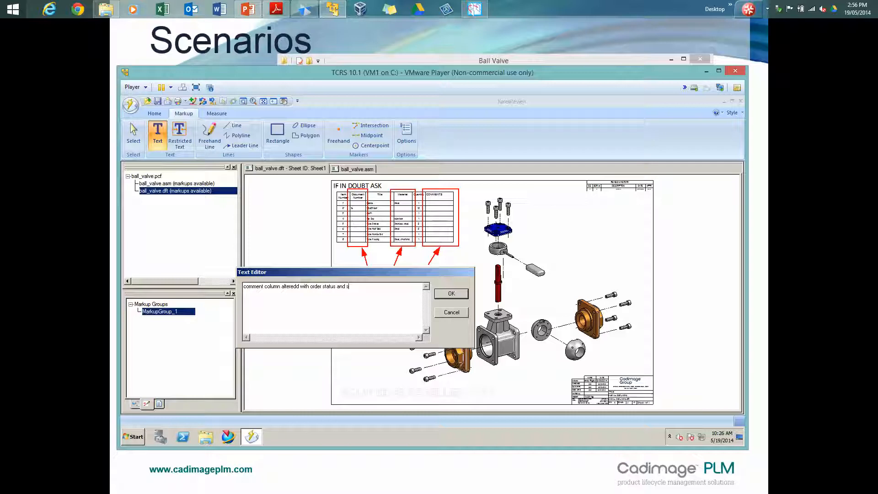
pyautogui.write('tores inventory')
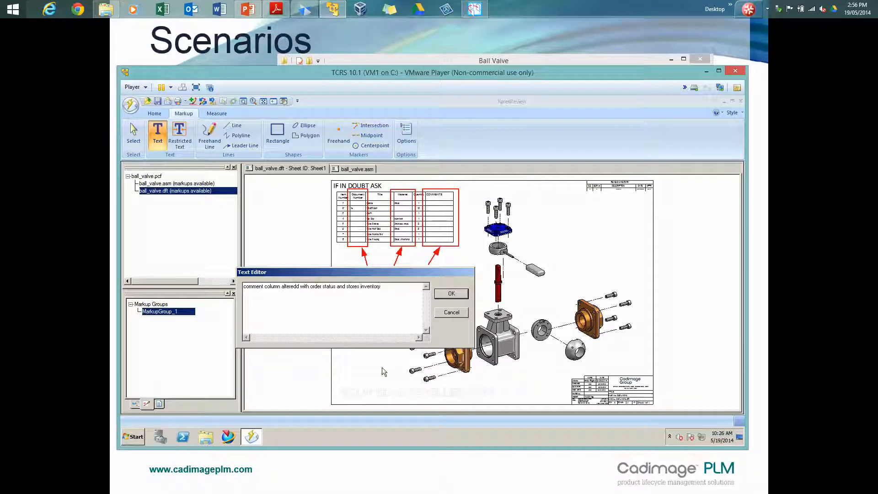
pyautogui.click(451, 294)
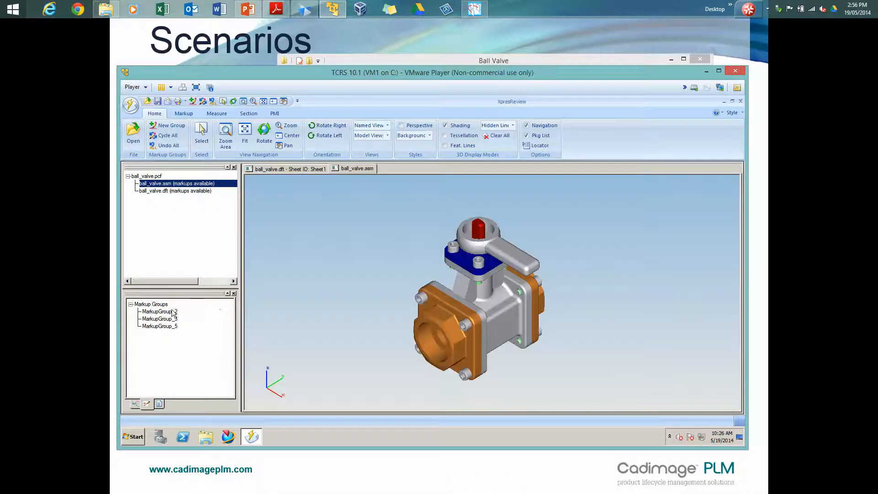
# Show MarkupGroup_3 measurements and the MarkupGroup_5 strength-check note on the assembly
pyautogui.click(158, 318)
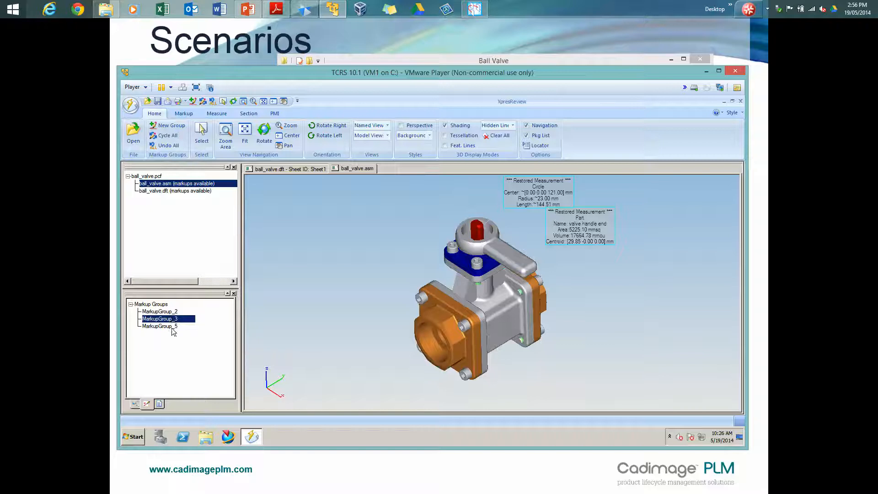
pyautogui.click(159, 326)
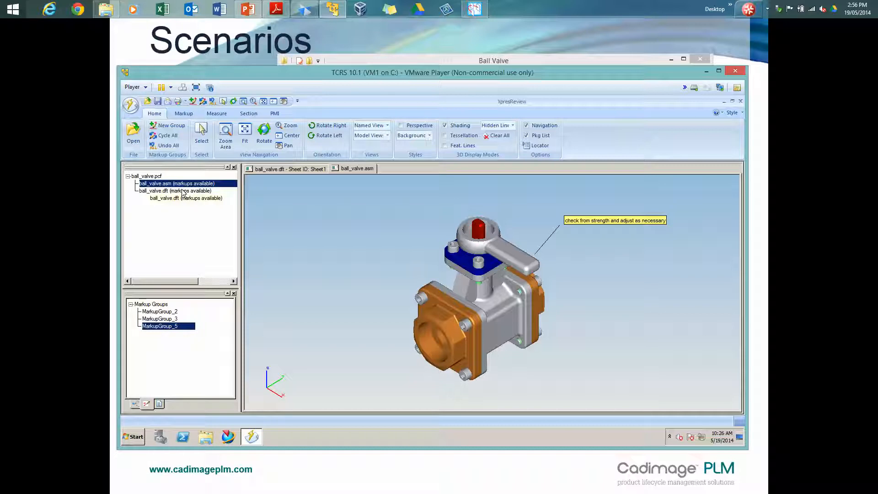
pyautogui.click(157, 101)
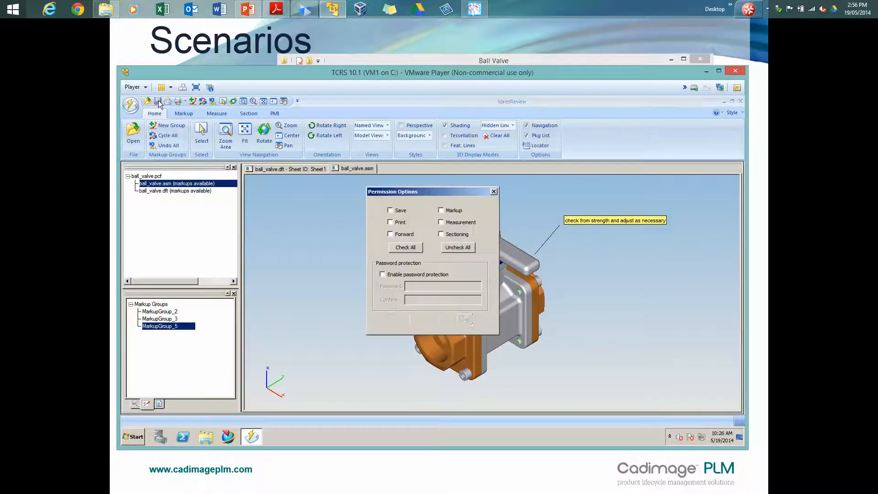
# Check all package permissions, untick Measurement and Sectioning, and confirm with OK
pyautogui.click(389, 210)
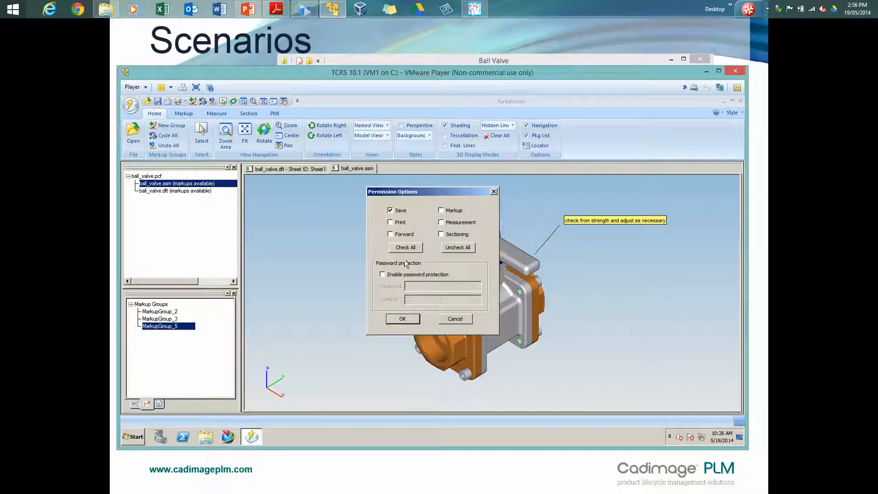
pyautogui.click(405, 247)
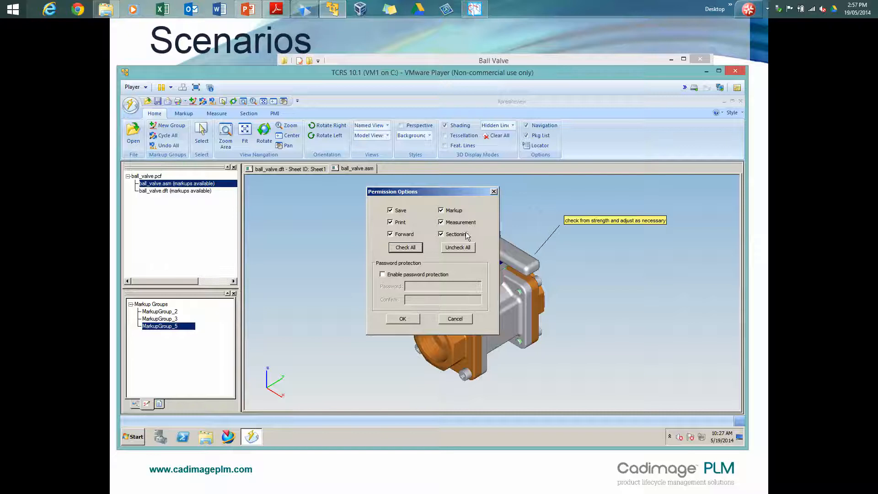
pyautogui.click(441, 222)
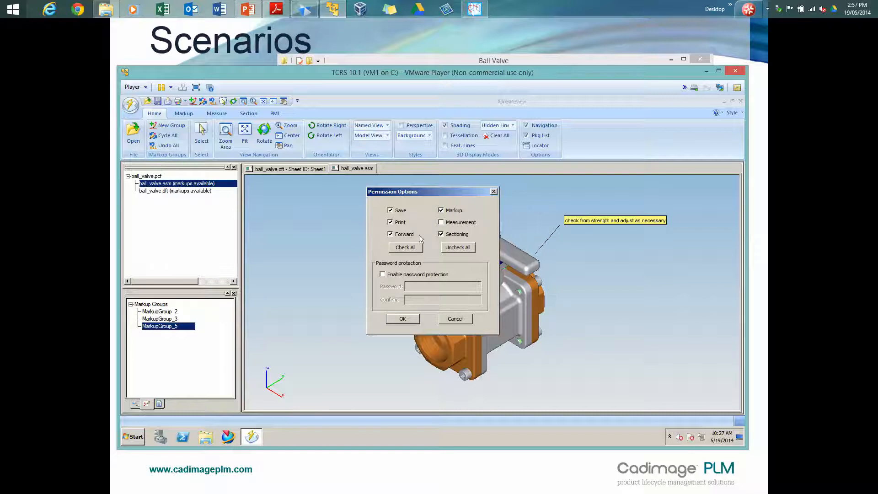
pyautogui.click(441, 233)
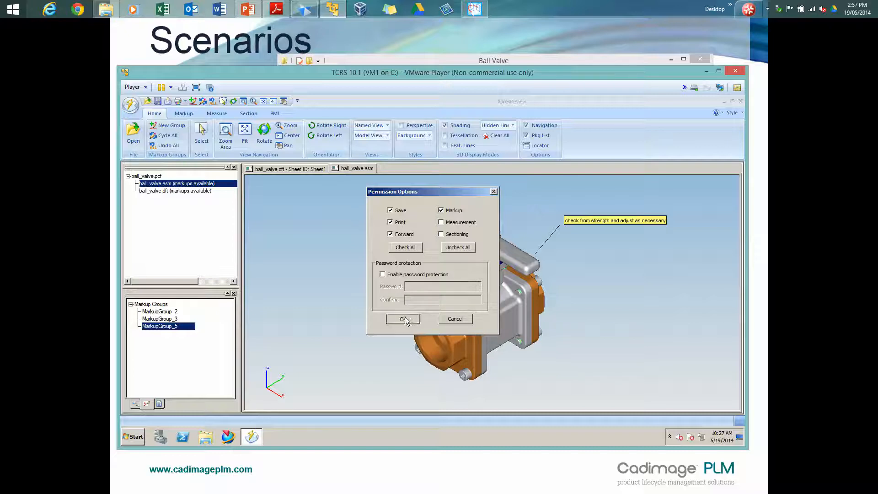
pyautogui.click(402, 318)
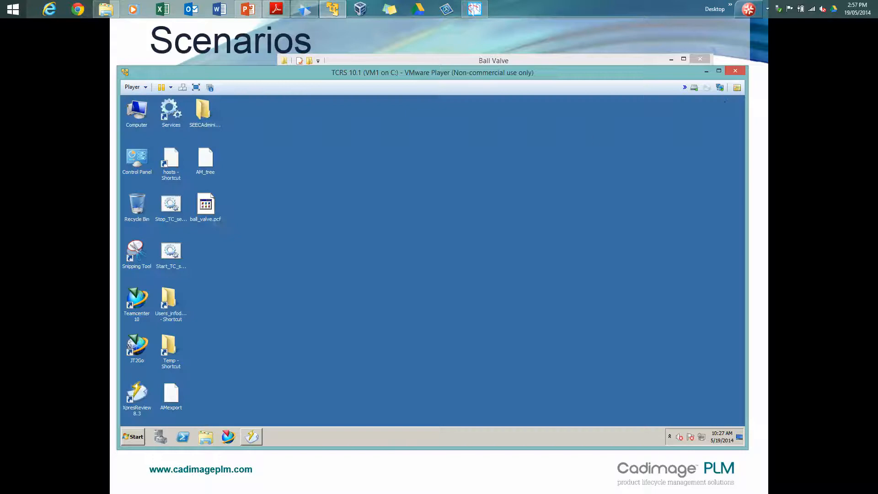
# Paste the returned ball_valve.pcf into the Ball Valve folder and reopen it in View and Markup
pyautogui.rightClick(205, 203)
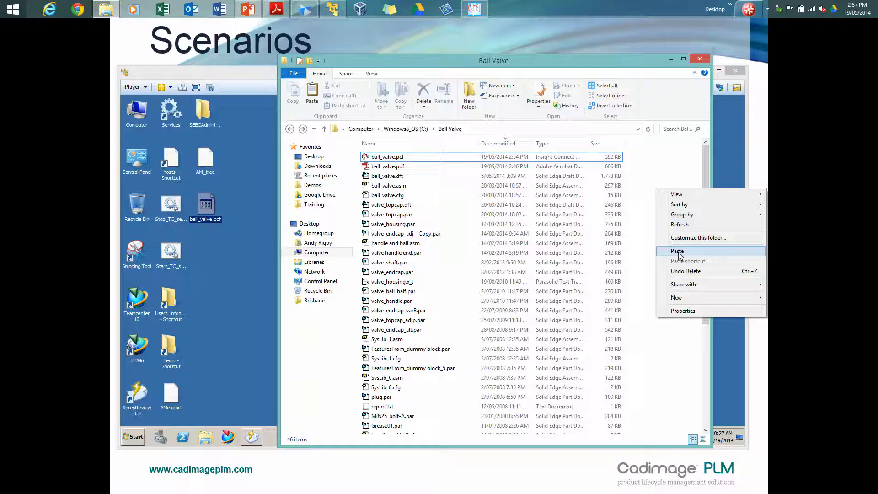
pyautogui.click(677, 250)
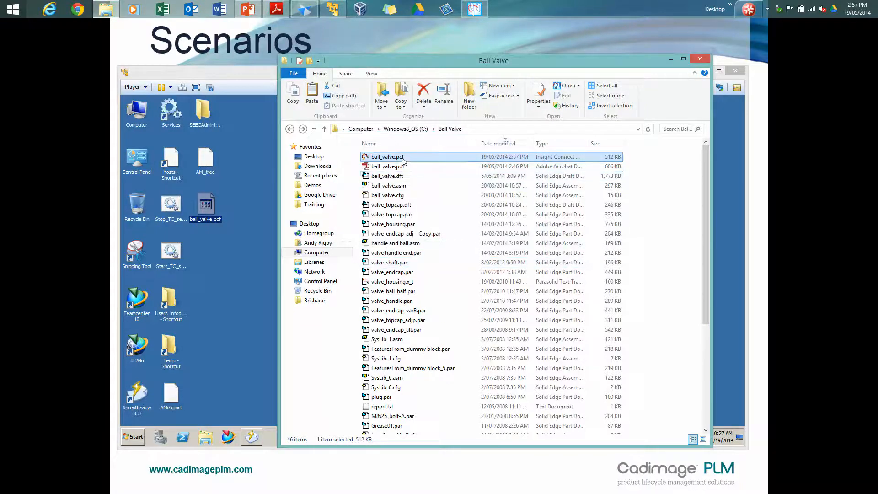
pyautogui.doubleClick(387, 157)
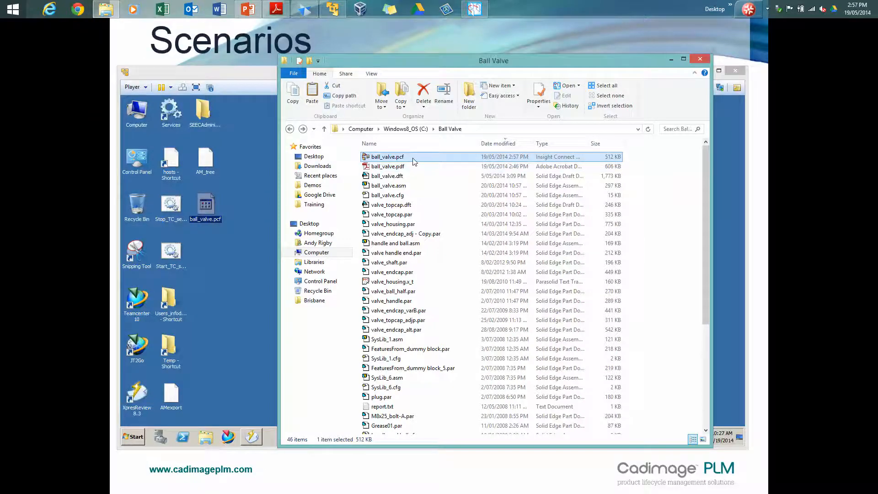
pyautogui.doubleClick(386, 156)
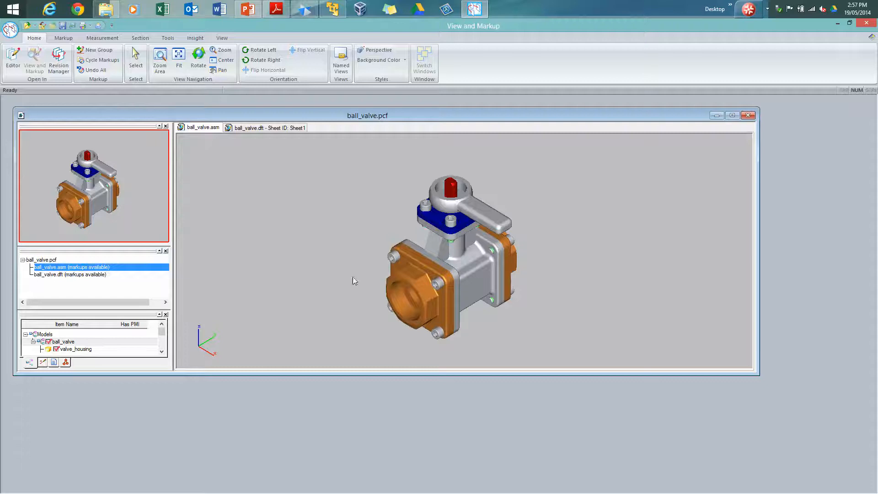
# Show the strength-note markup full screen, then switch to the ball_valve.dft drawing sheet
pyautogui.click(70, 274)
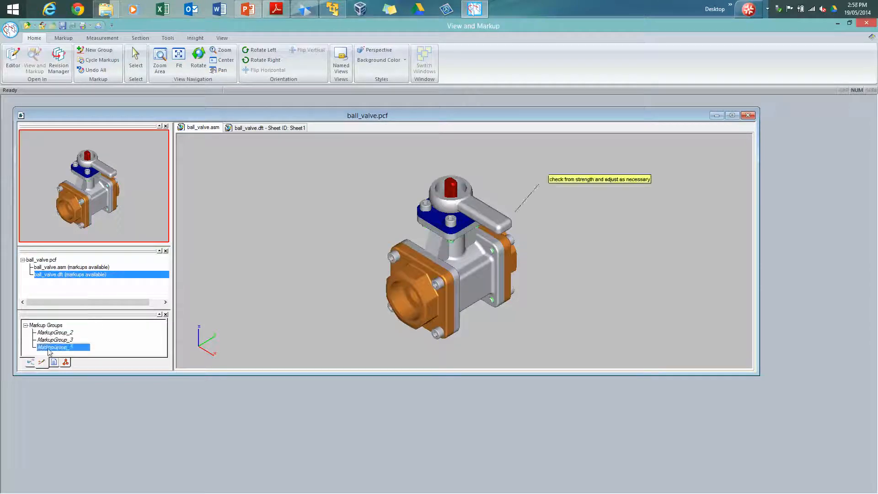
pyautogui.click(732, 116)
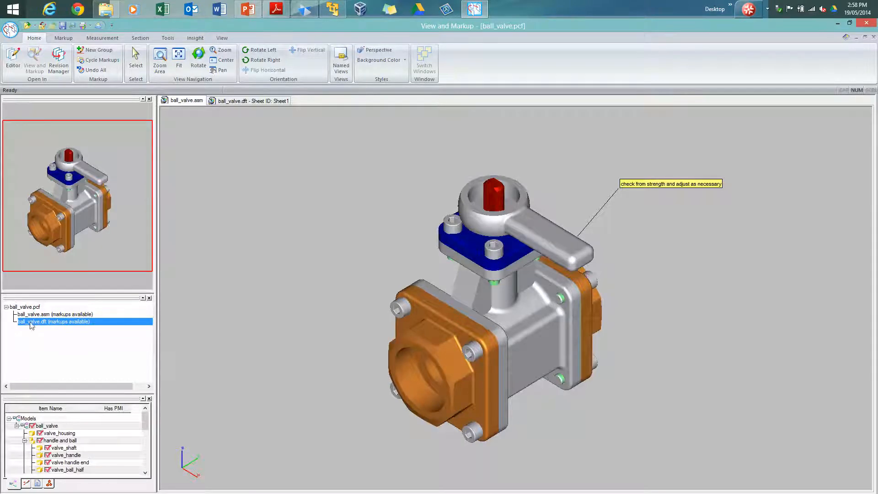
pyautogui.click(253, 101)
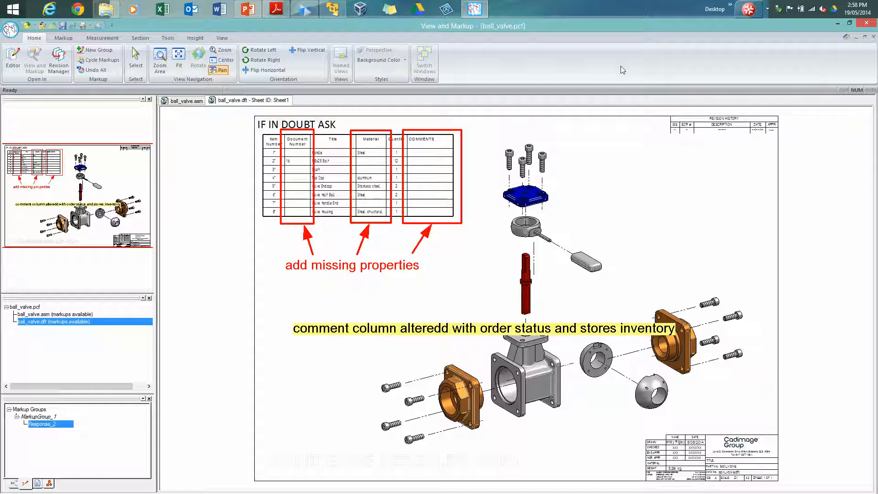
pyautogui.moveTo(612, 69)
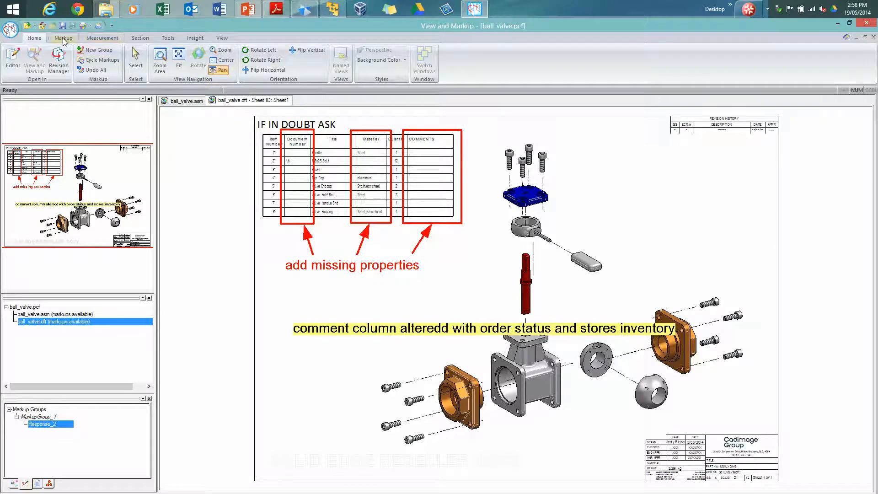
# Check the Markup, Section and Measurement ribbons to confirm sectioning and measurement are unavailable
pyautogui.click(102, 37)
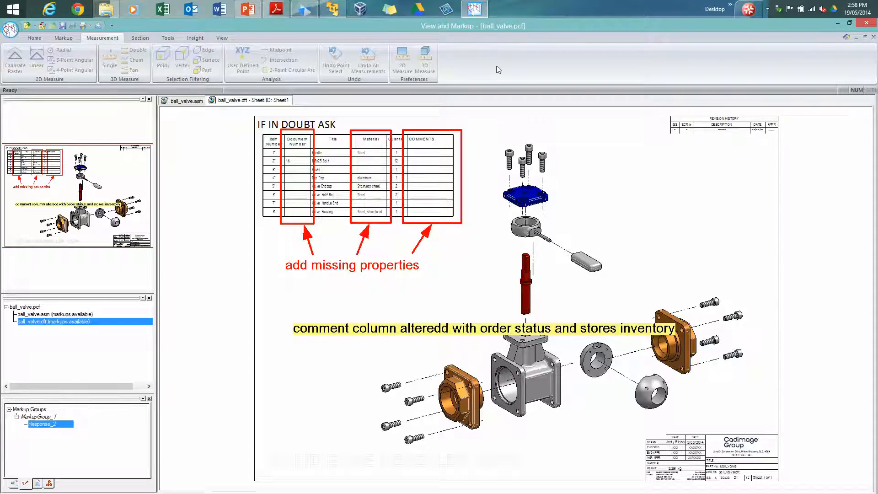
pyautogui.click(140, 37)
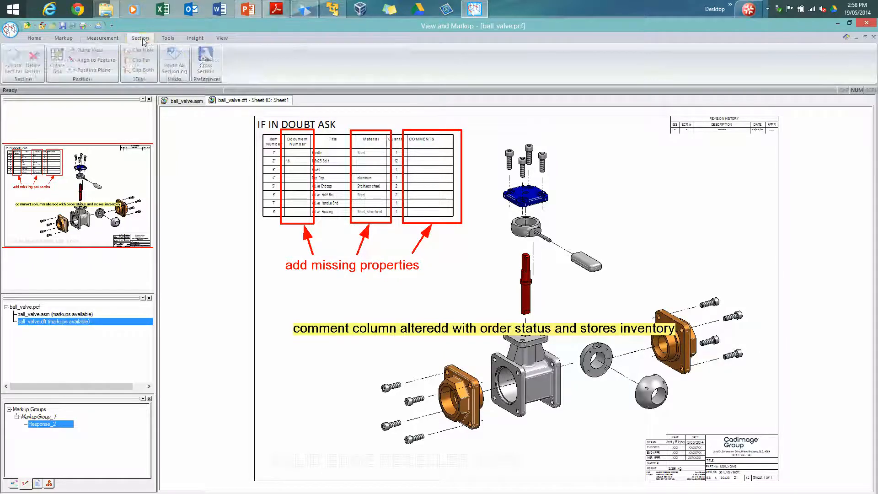
pyautogui.click(102, 38)
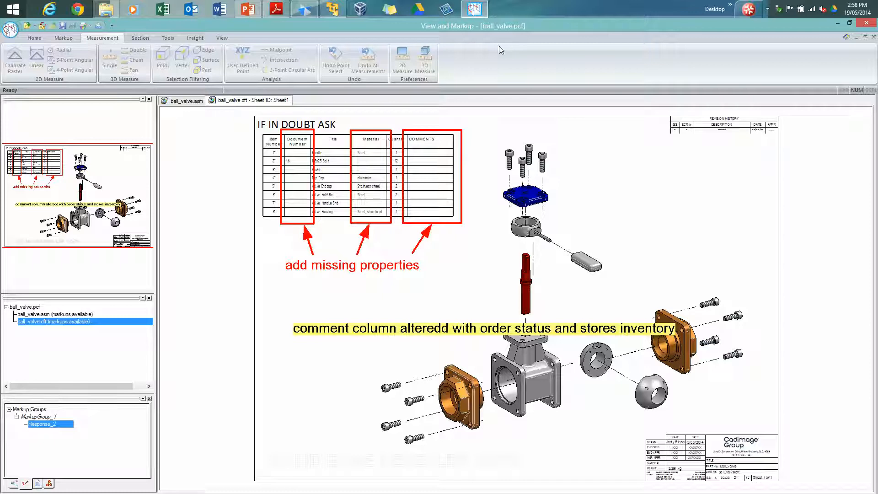
pyautogui.moveTo(686, 64)
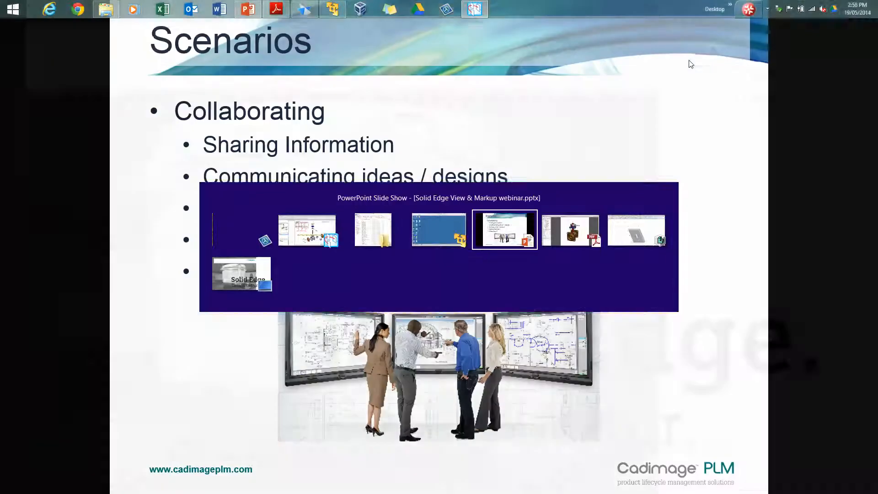
# Switch to Solid Edge ST6 with plate part 1211-980 and reveal the Tools View and Markup command
pyautogui.click(504, 228)
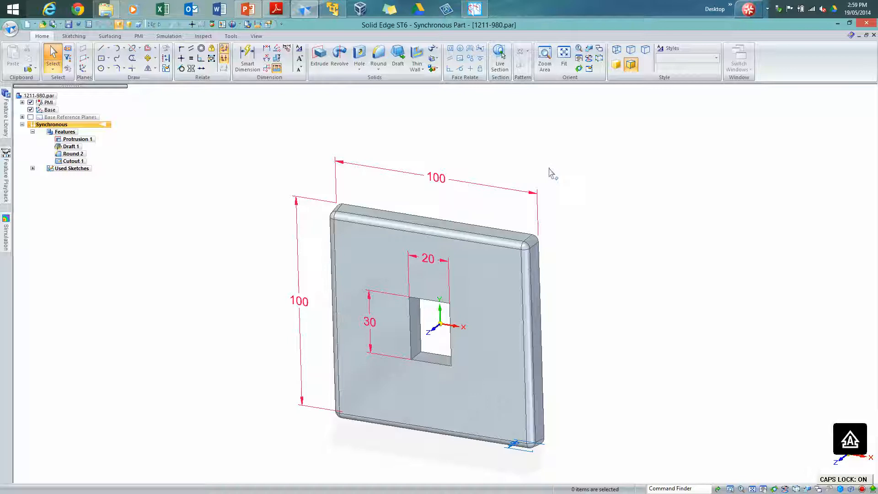
pyautogui.moveTo(514, 162)
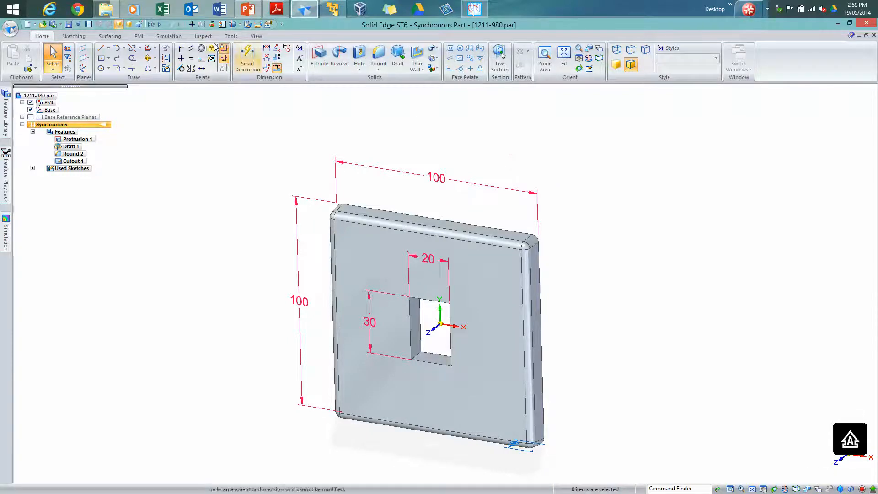
pyautogui.click(230, 35)
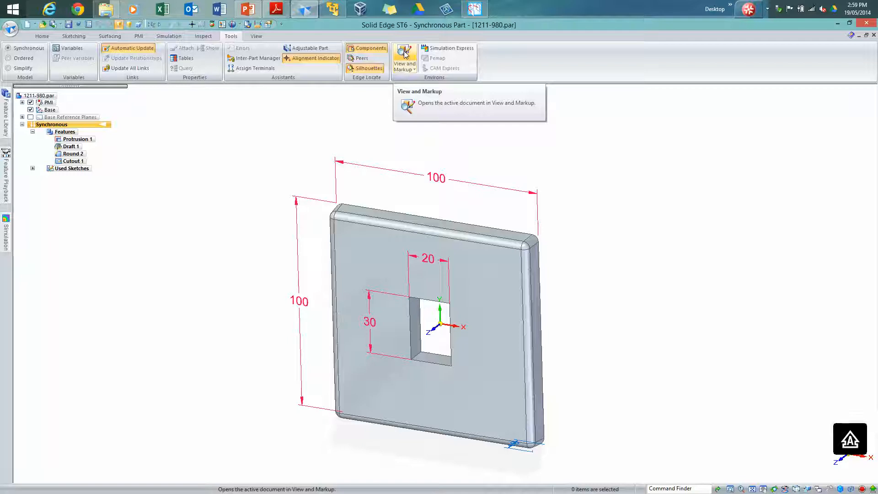
# Bring plate 1211-980.par with its PMI linear dimensions into View and Markup beside ball_valve.asm
pyautogui.click(403, 58)
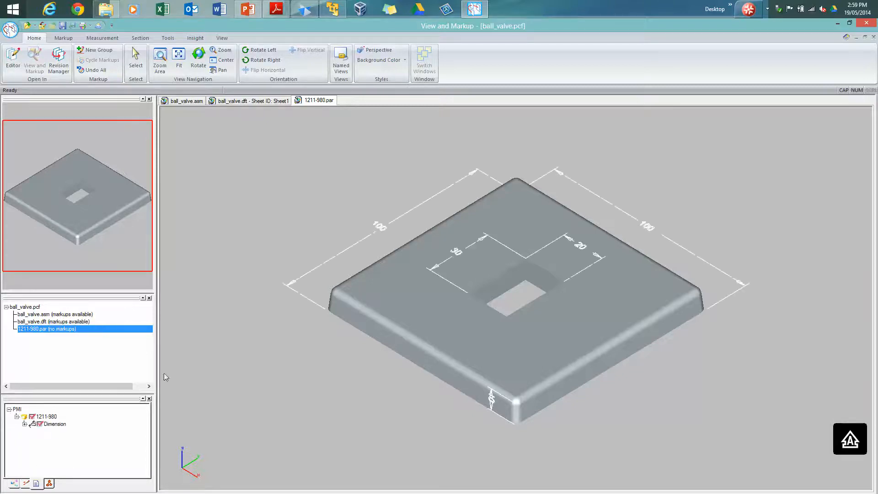
pyautogui.moveTo(269, 228)
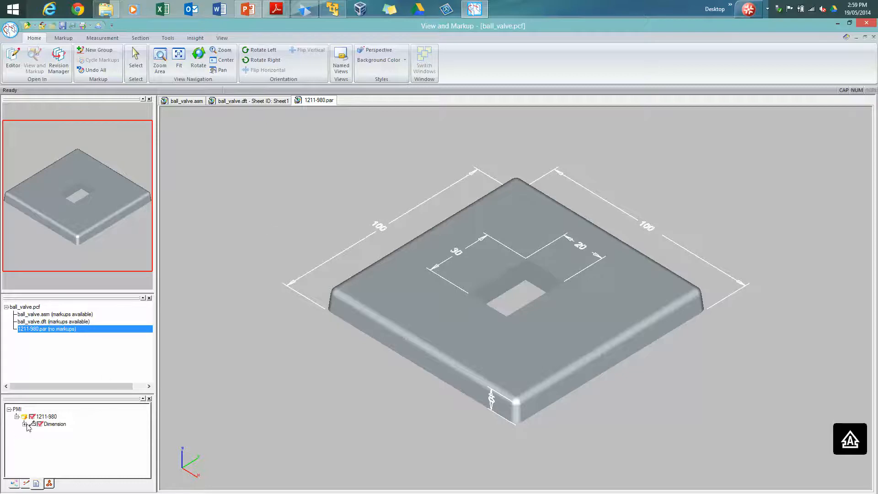
pyautogui.click(31, 424)
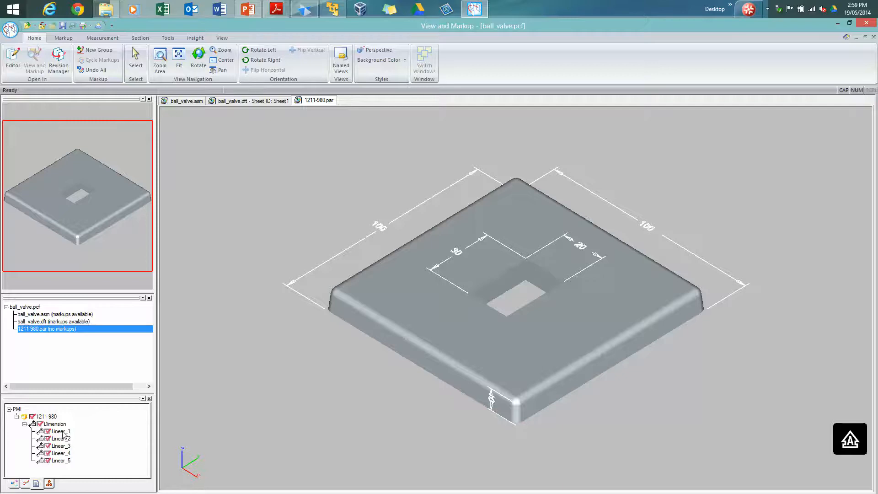
pyautogui.moveTo(64, 428)
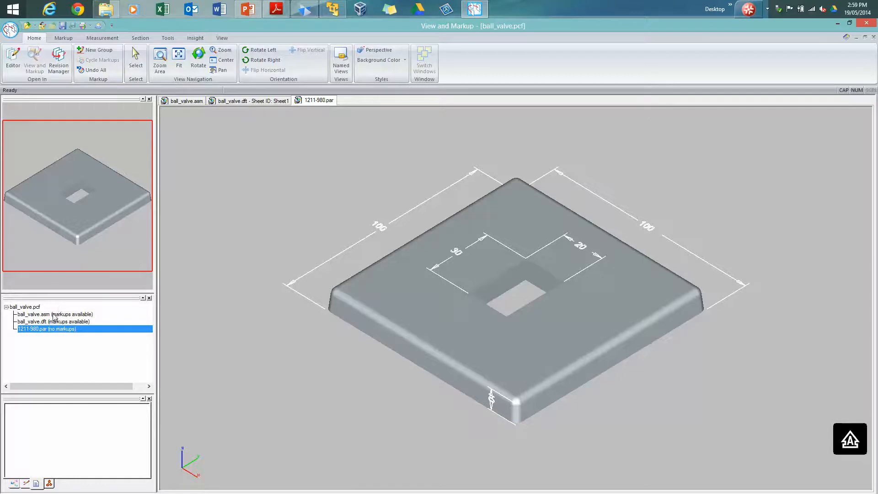
pyautogui.click(55, 313)
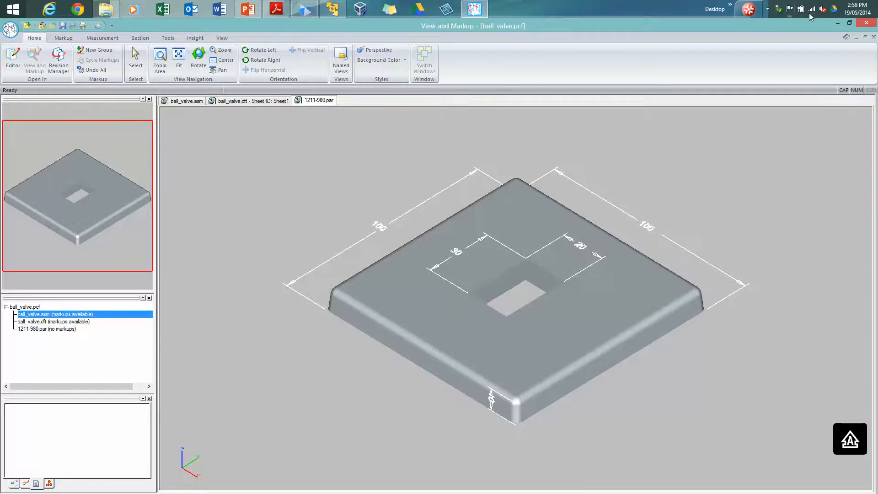